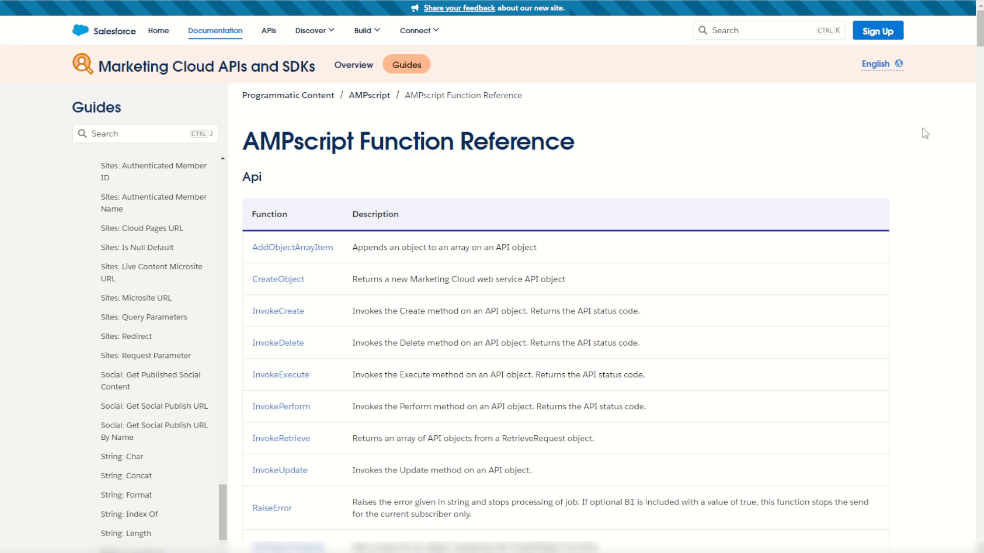
pyautogui.moveTo(583, 230)
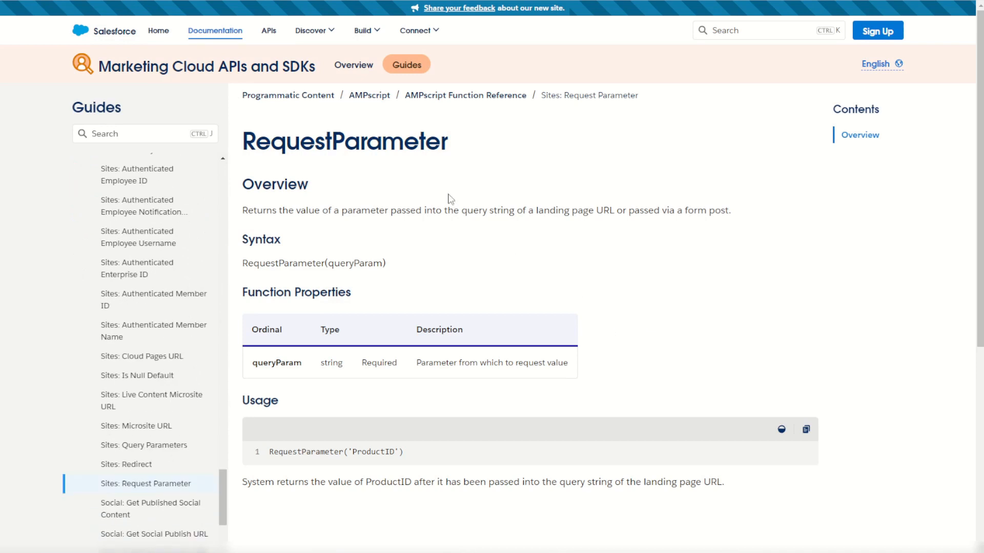
pyautogui.moveTo(695, 215)
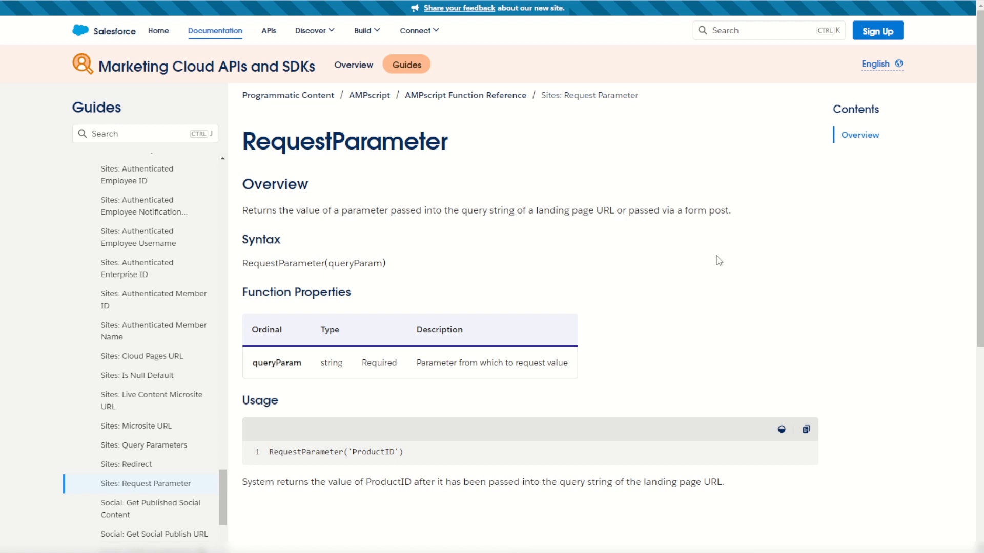
pyautogui.moveTo(731, 252)
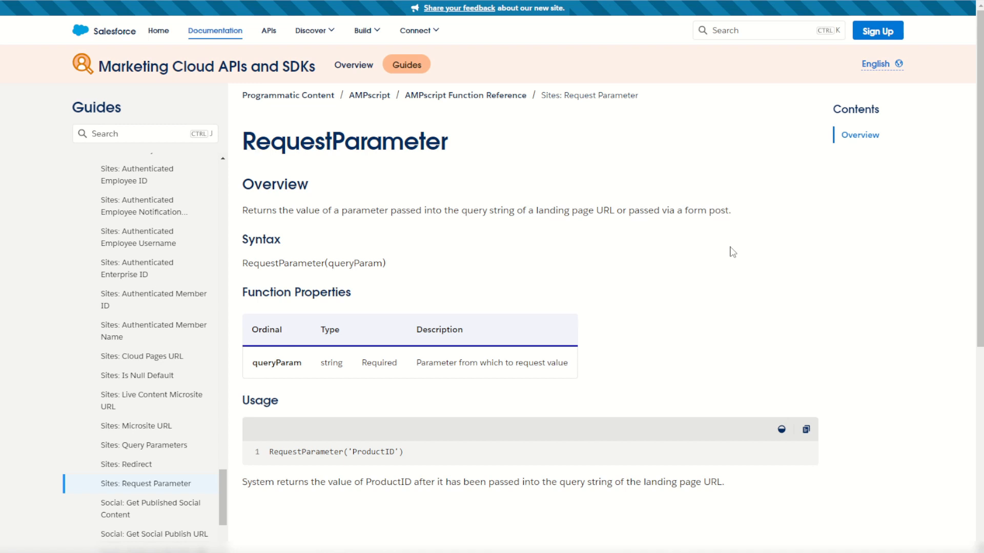
pyautogui.moveTo(659, 307)
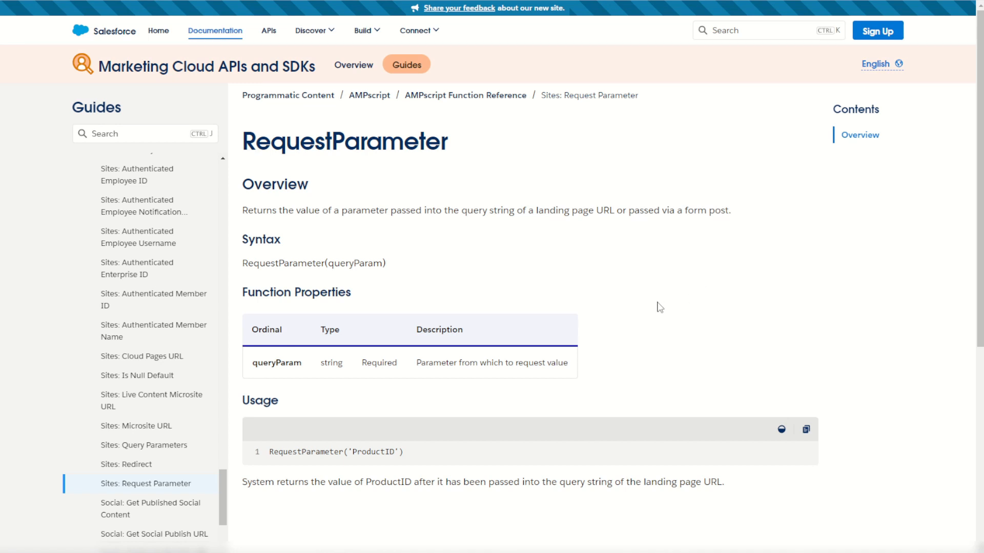
pyautogui.moveTo(378, 175)
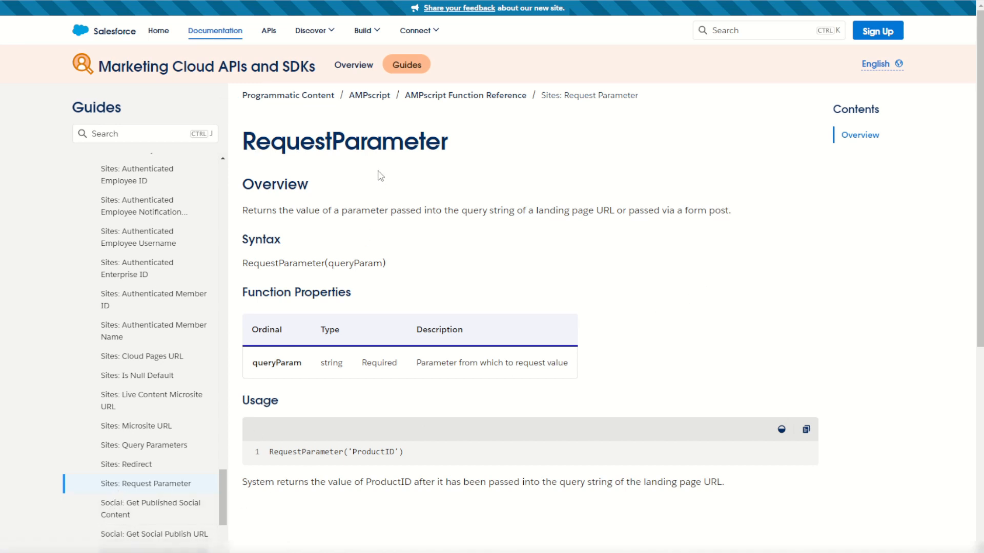
# Scroll the RequestParameter reference to read its Syntax, Function Properties and Usage.
pyautogui.scroll(-3)
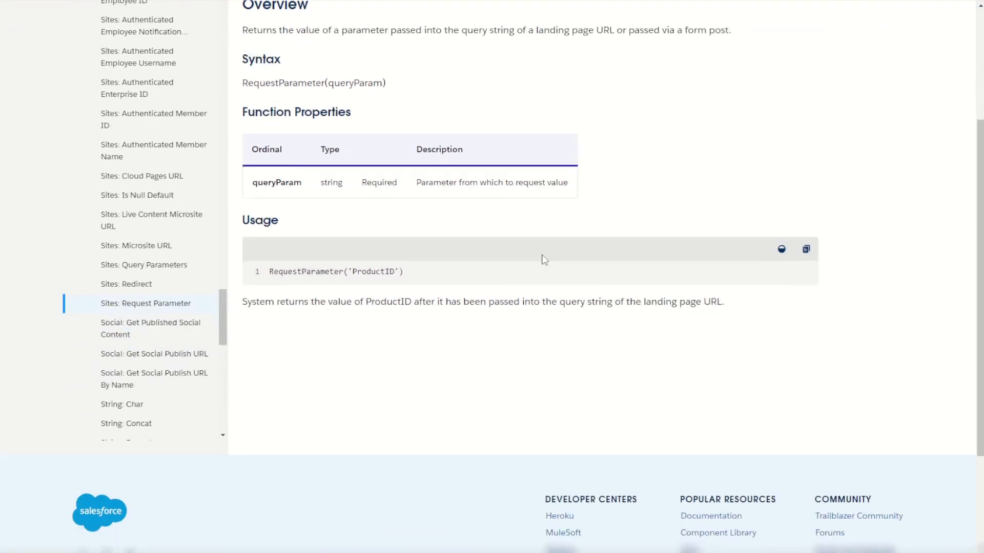
pyautogui.moveTo(516, 247)
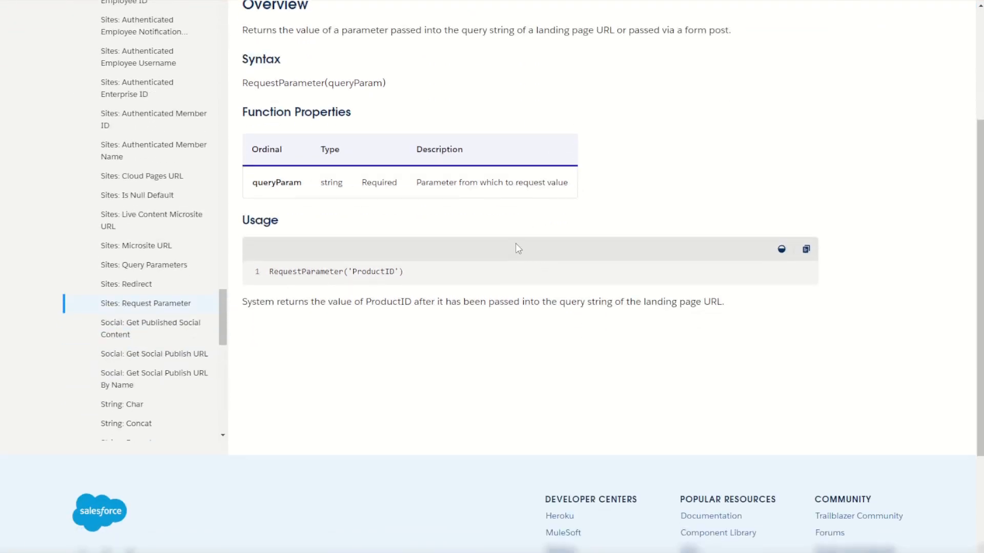
pyautogui.moveTo(392, 247)
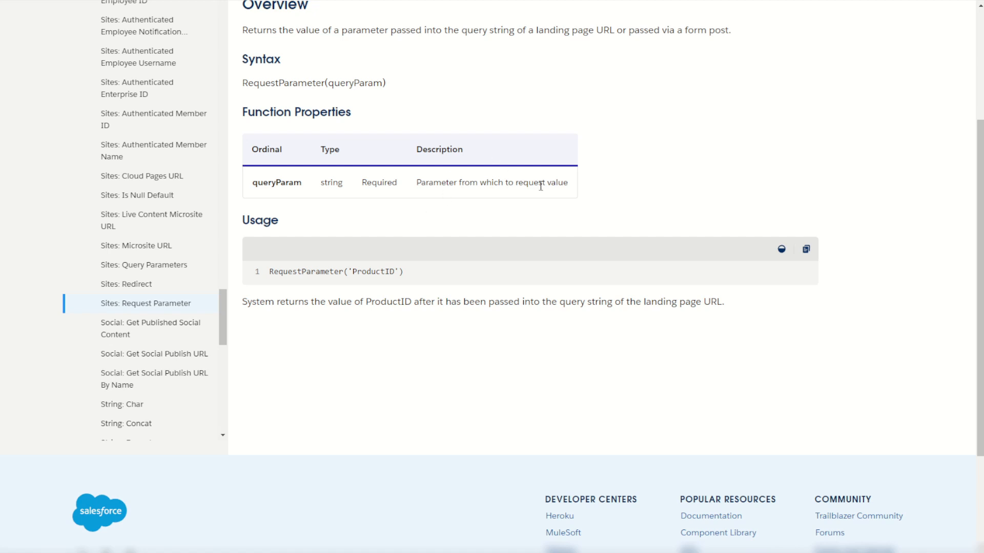
pyautogui.moveTo(620, 200)
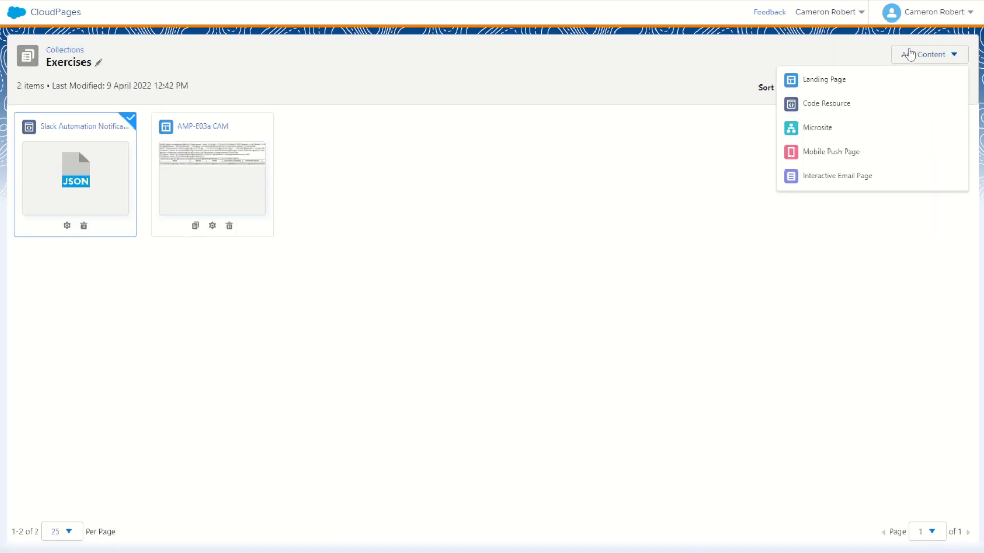
# Create a landing page named 'Form test' with the Blank layout.
pyautogui.click(824, 79)
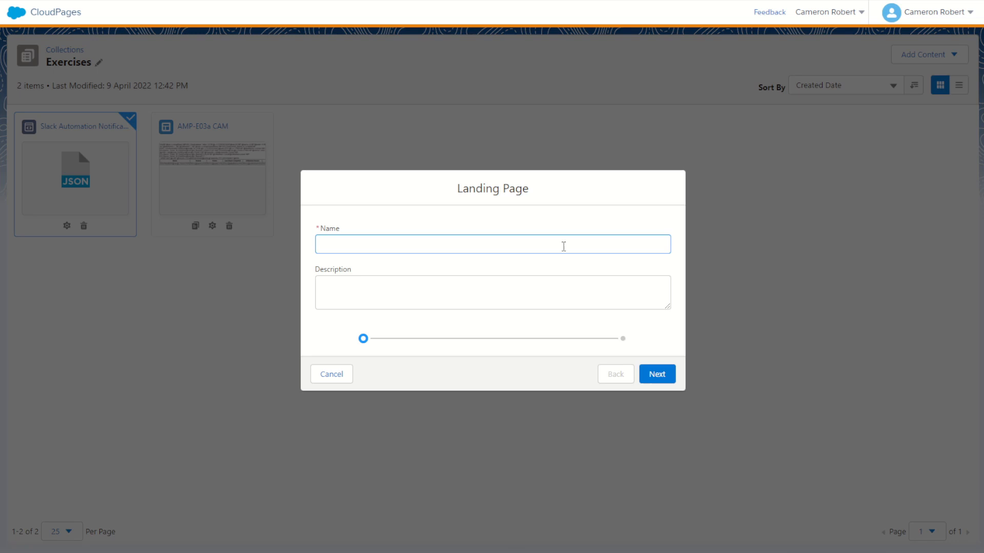
pyautogui.write('Form test')
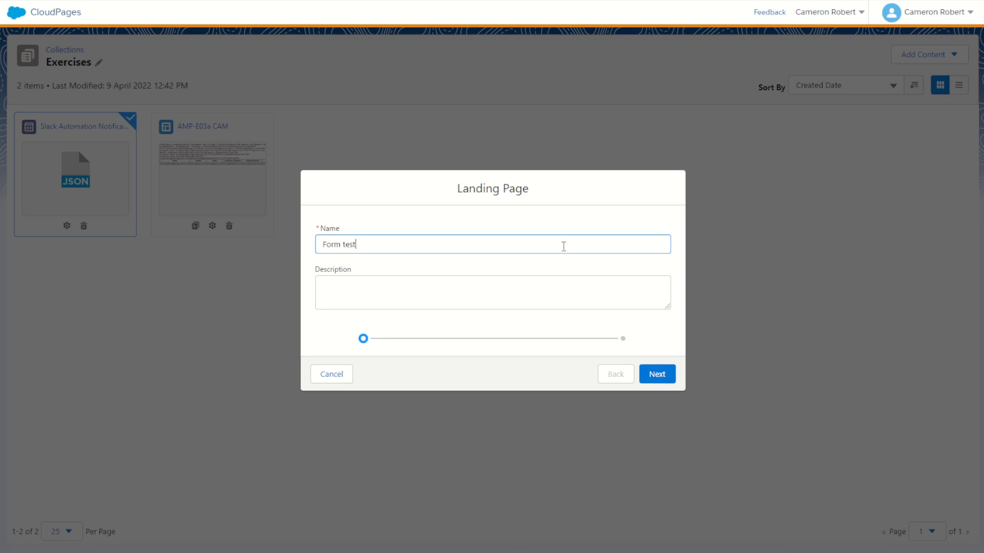
pyautogui.click(656, 374)
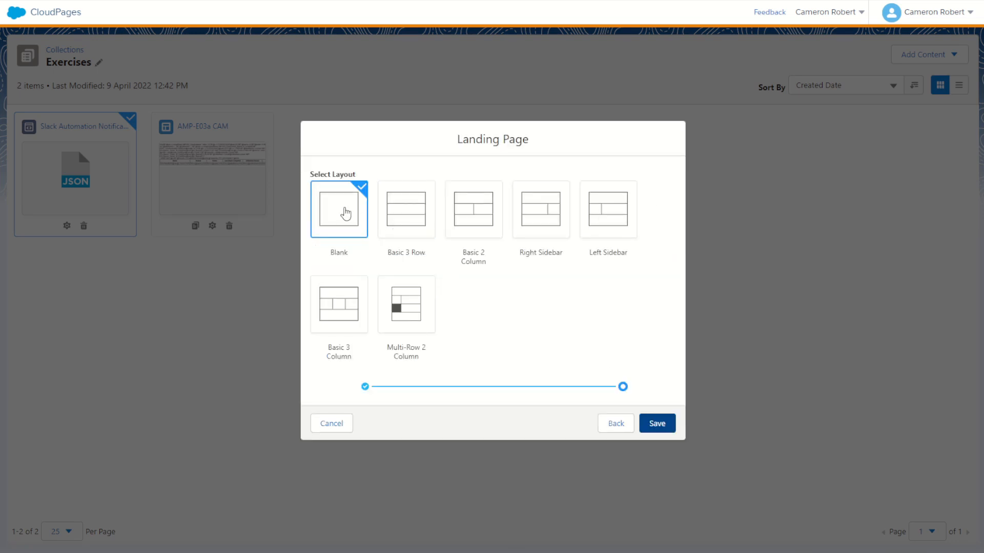
pyautogui.click(656, 423)
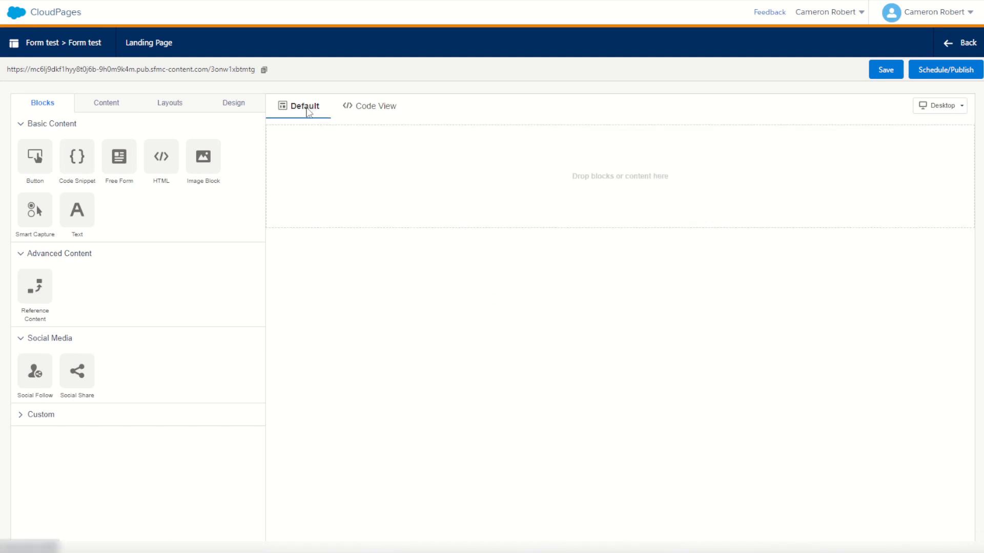
# Add an HTML block whose code is an empty <form method="post"> element.
pyautogui.moveTo(160, 155); pyautogui.dragTo(322, 218)
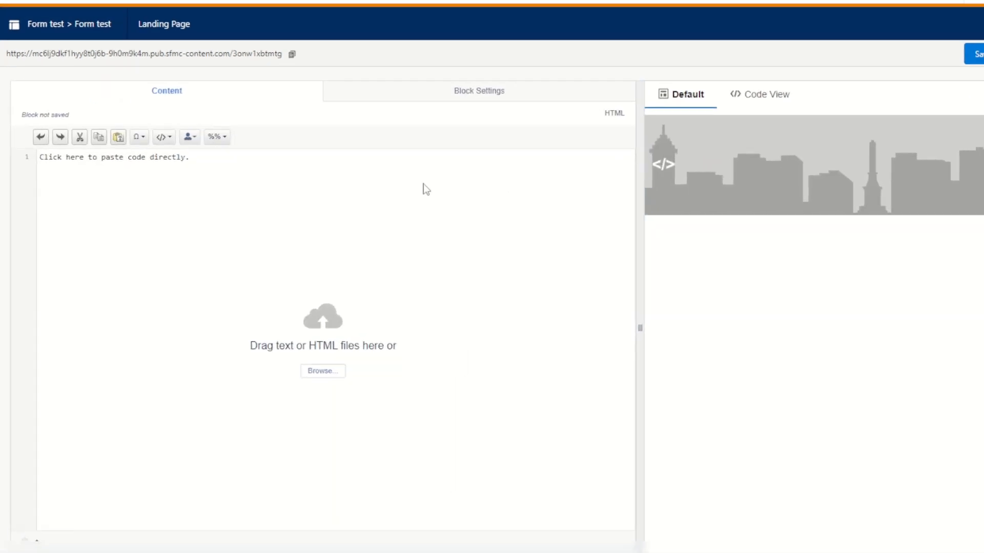
pyautogui.write('<form>')
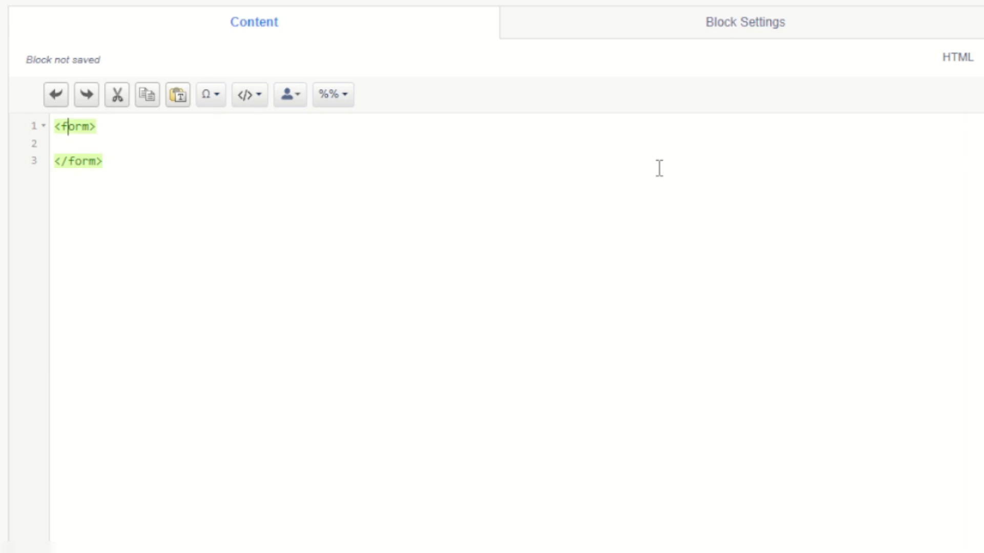
pyautogui.write('method="po')
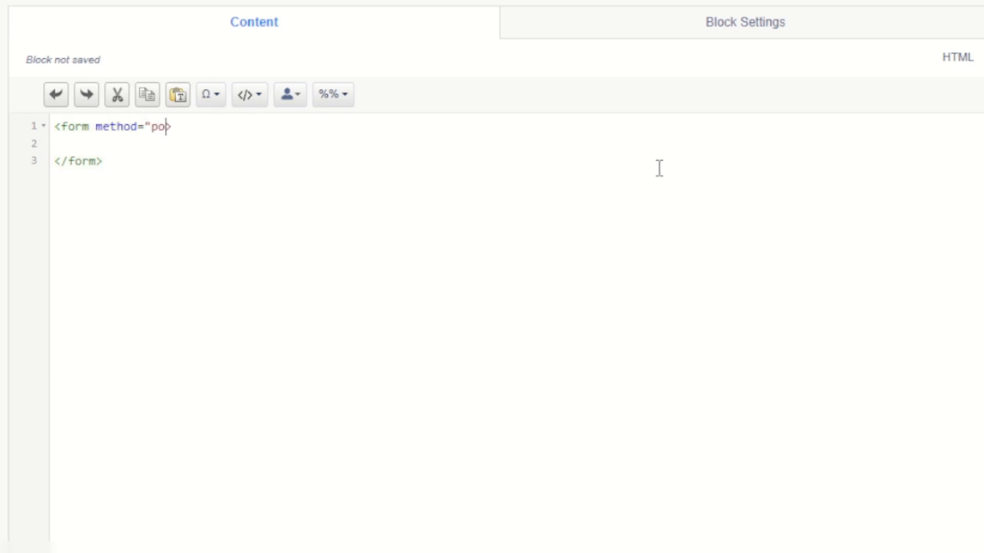
pyautogui.write('st"')
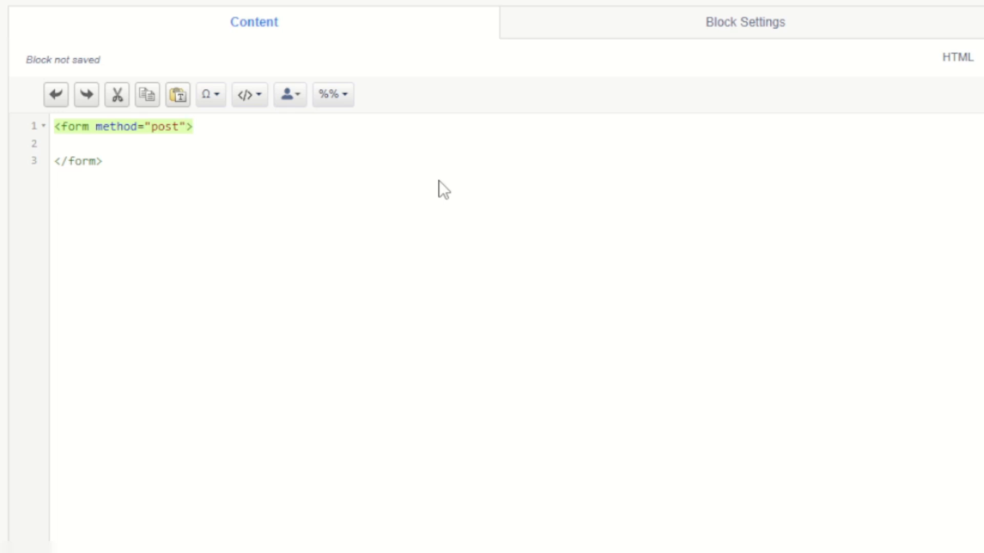
# Add <input type="text" name="firstname"/> inside the form.
pyautogui.click(69, 144)
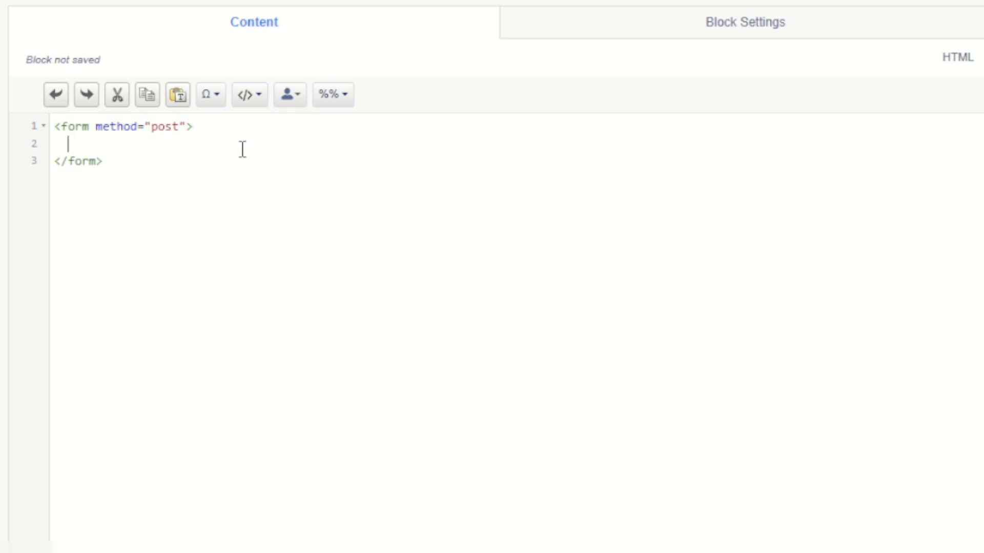
pyautogui.write('<input')
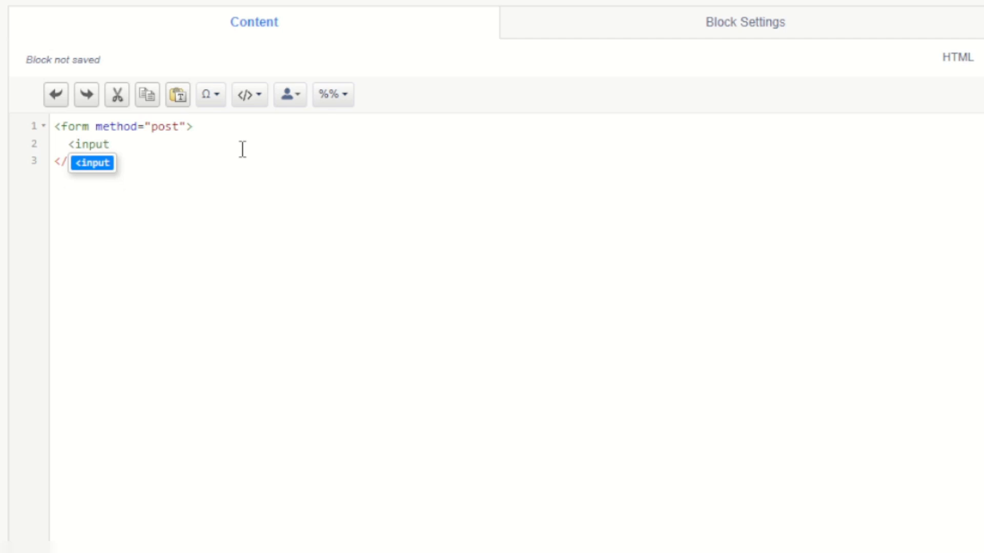
pyautogui.write('ty')
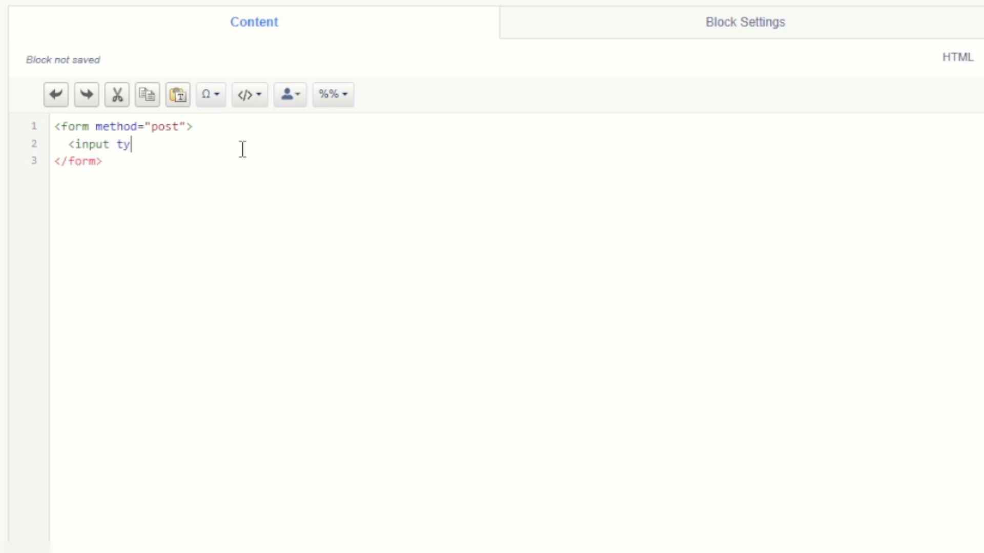
pyautogui.write('pe="')
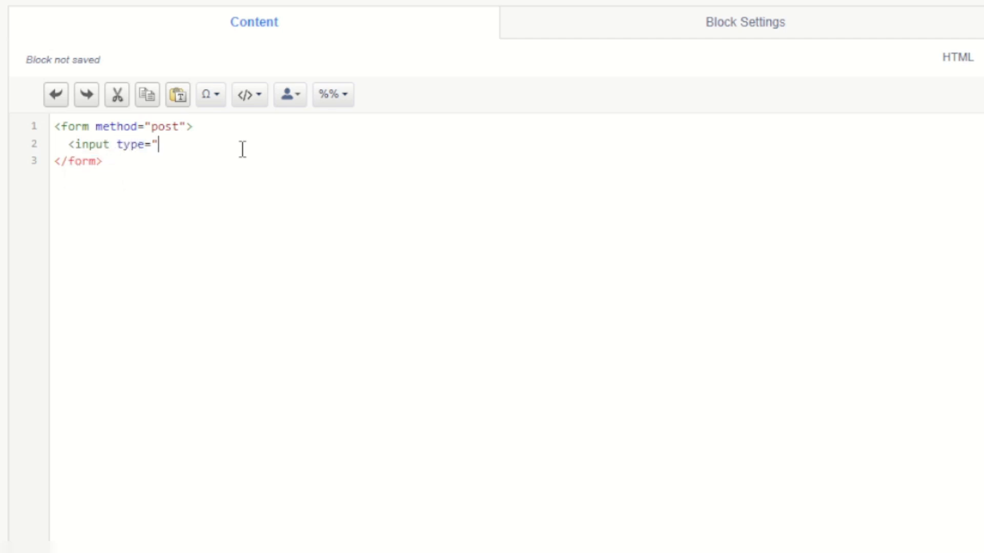
pyautogui.write('text"')
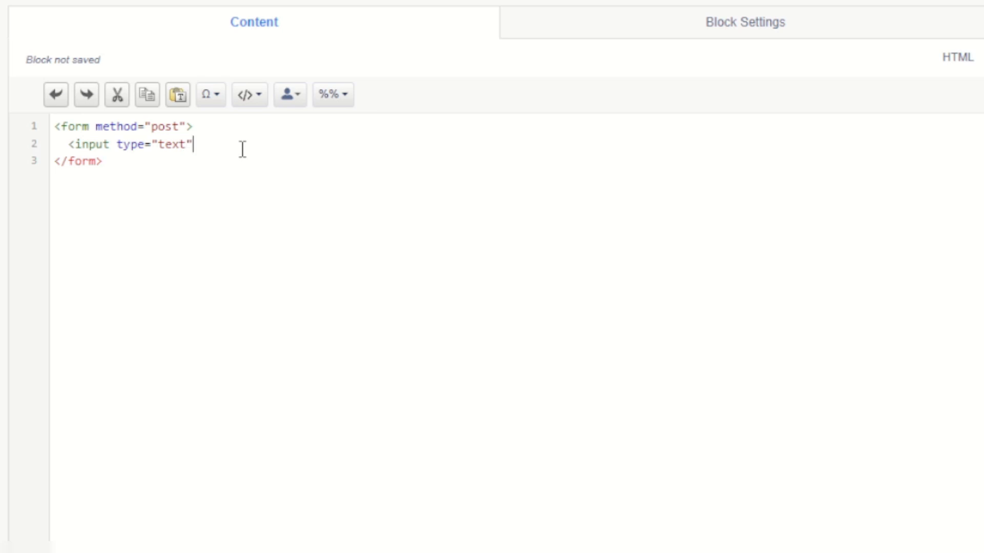
pyautogui.write('nam')
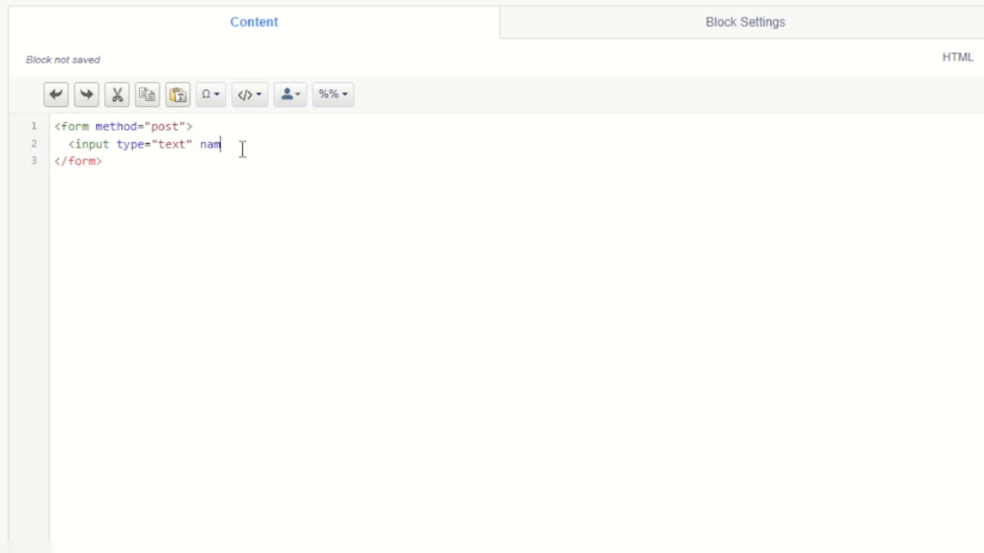
pyautogui.write('e="fi')
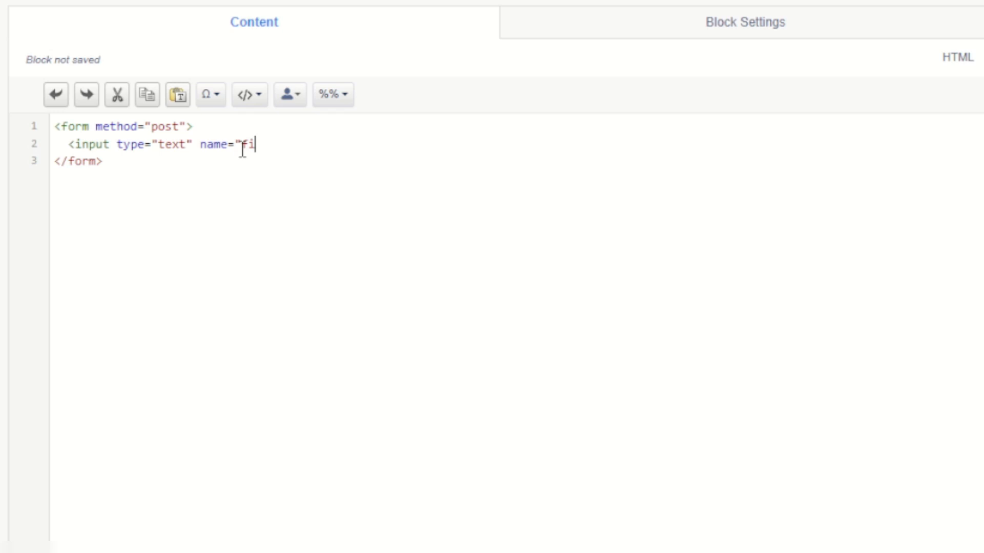
pyautogui.write('rs')
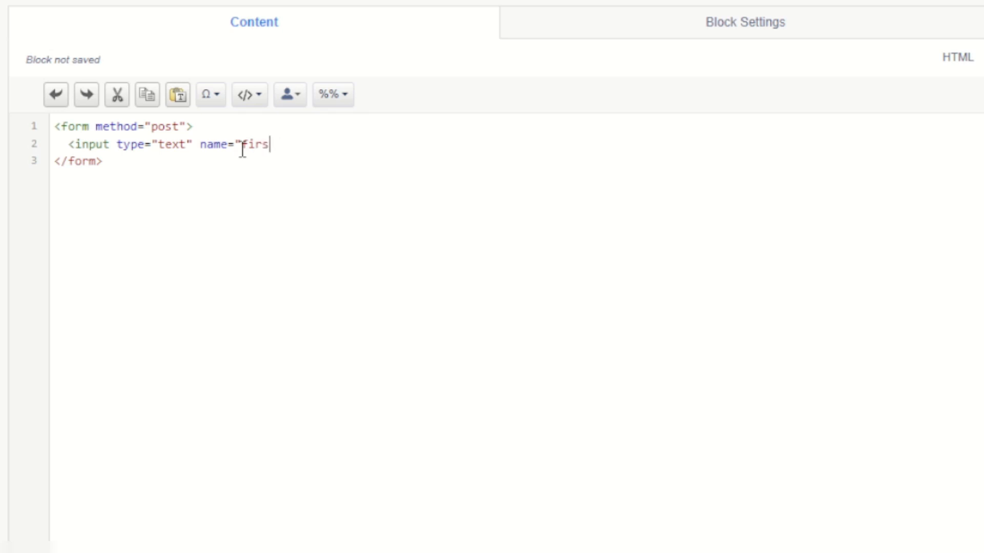
pyautogui.write('tname"')
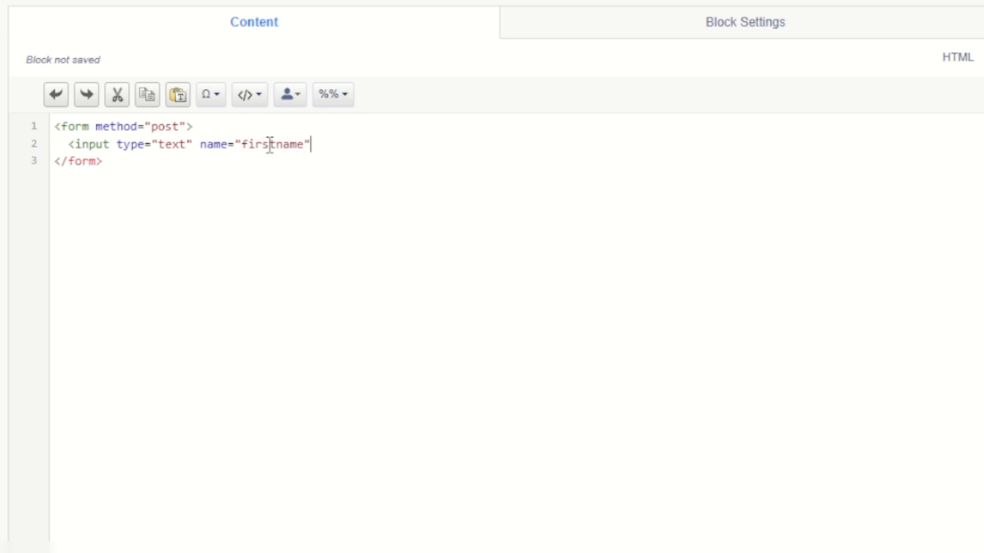
pyautogui.write('/>')
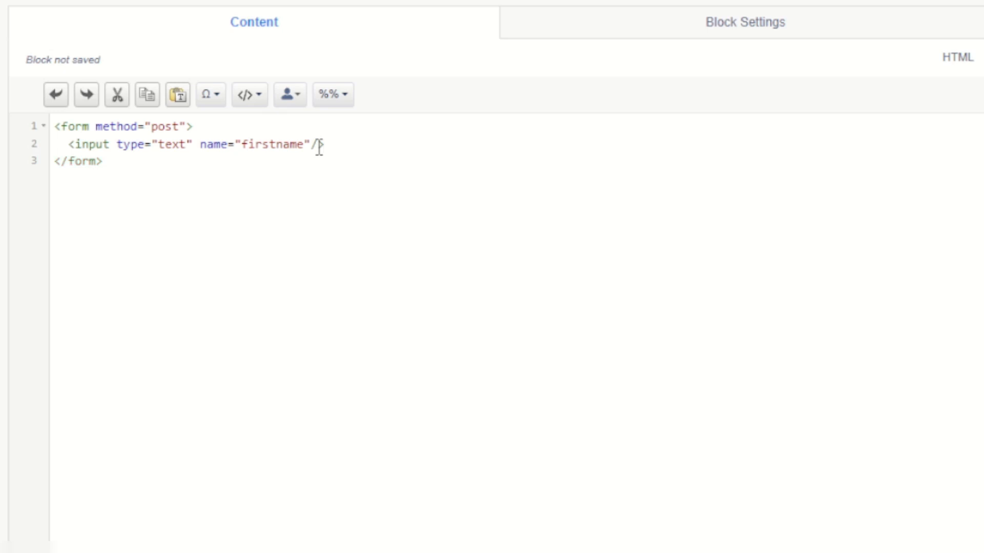
# Label the input 'firstname:' and add an <input type="submit"> button.
pyautogui.doubleClick(271, 144)
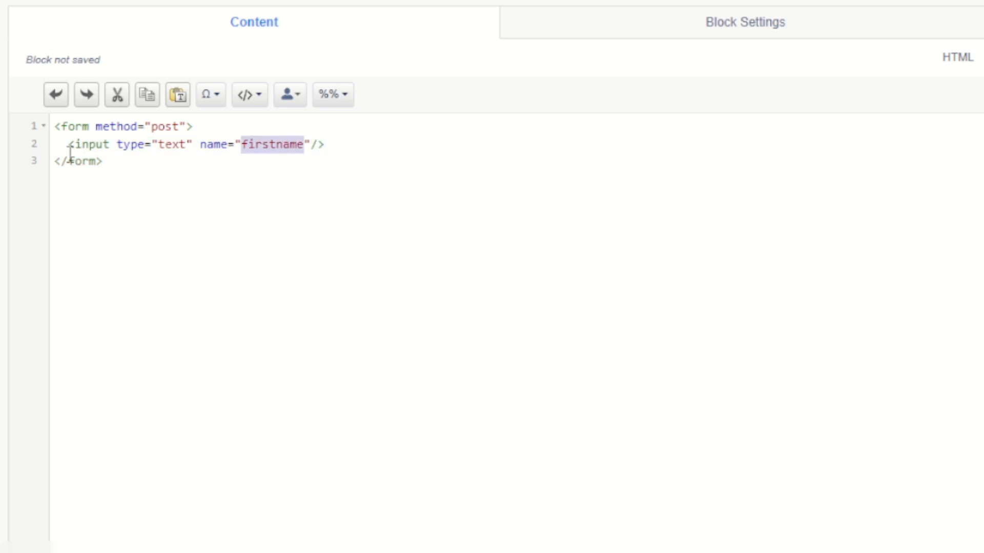
pyautogui.write('firstname:')
pyautogui.write('<')
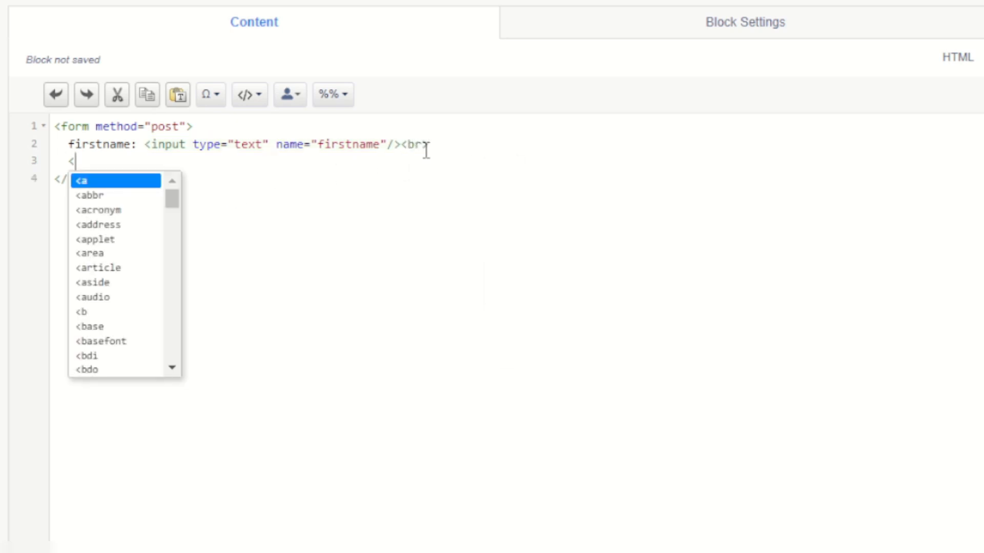
pyautogui.write('input')
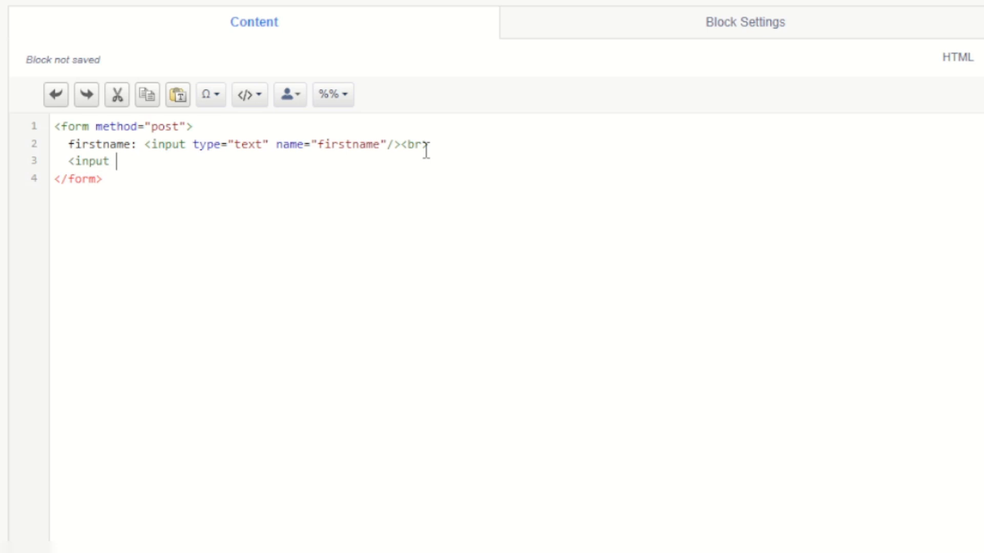
pyautogui.write('type="submiot')
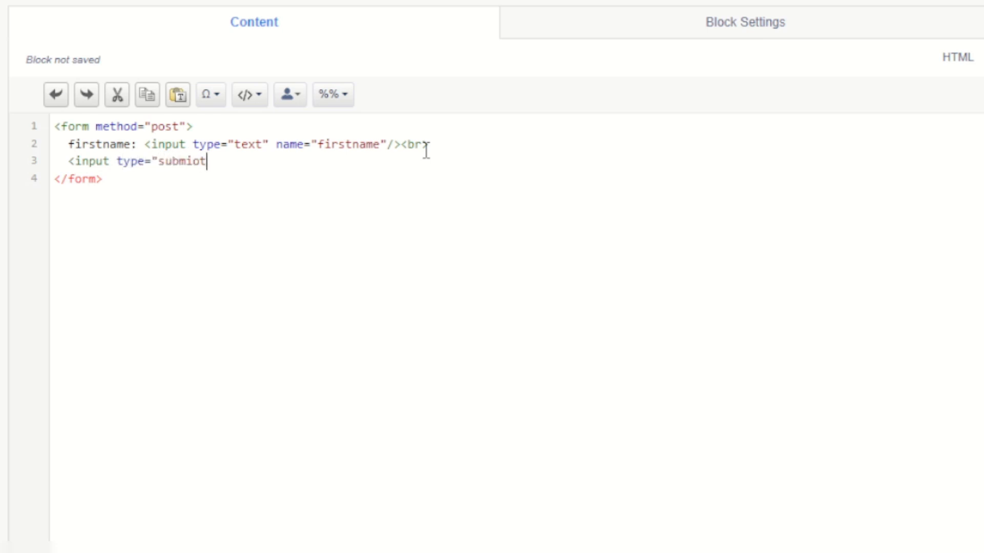
pyautogui.write('submit">')
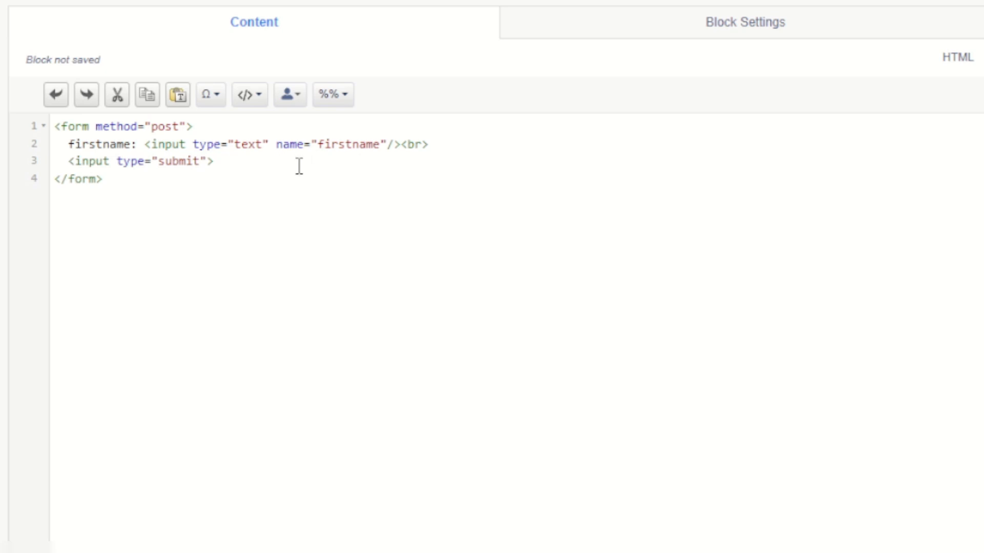
pyautogui.moveTo(501, 284)
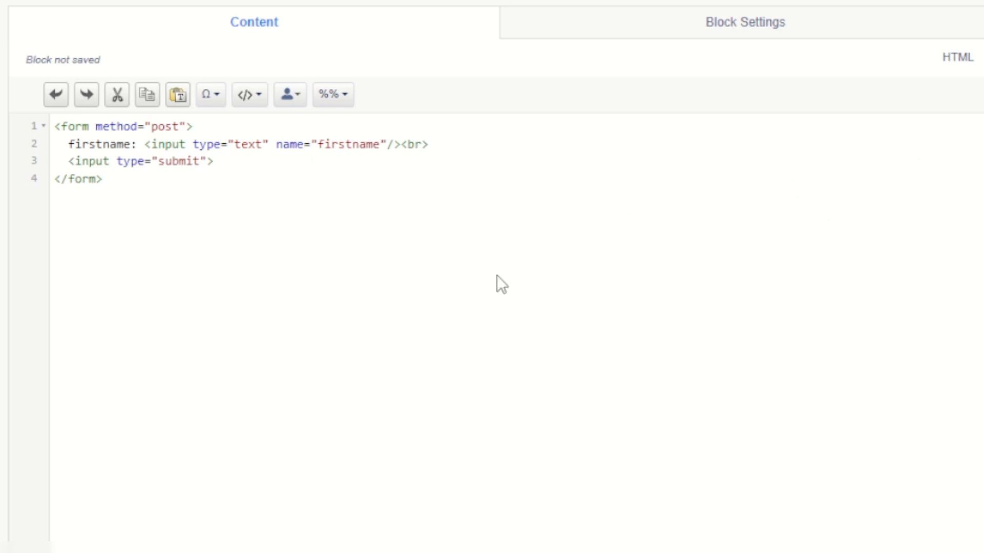
pyautogui.moveTo(375, 248)
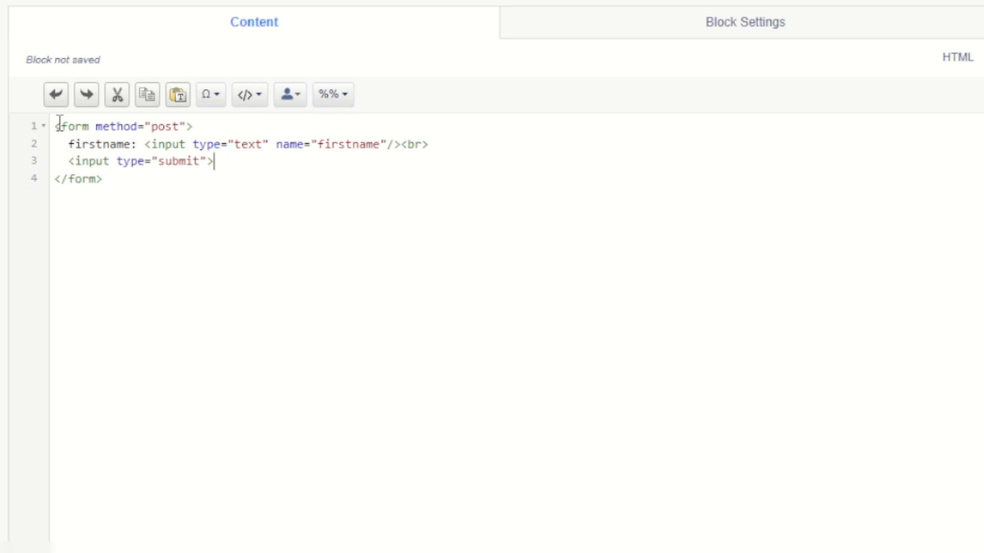
# Insert an empty %%[ ]%% AMPscript block above the form.
pyautogui.press('Enter')
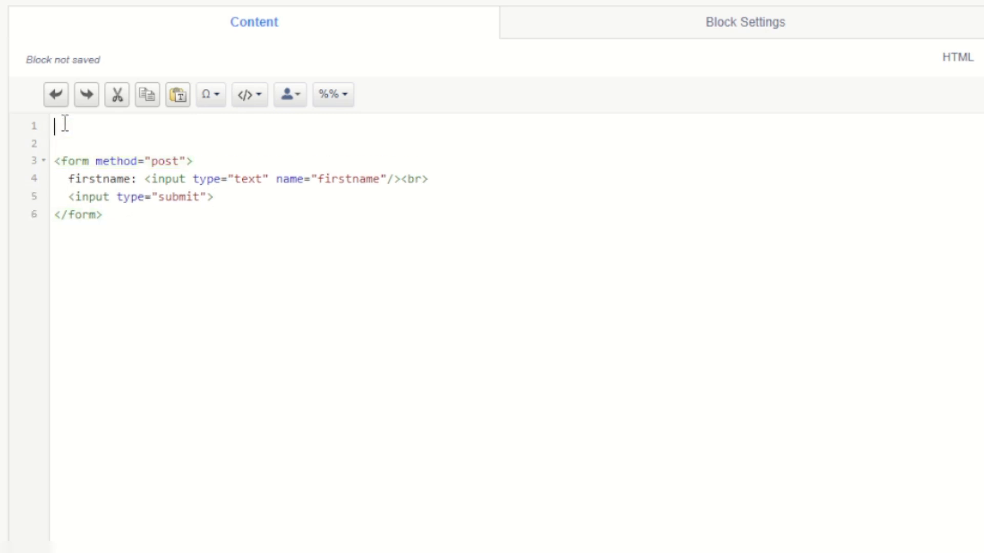
pyautogui.write('%%%')
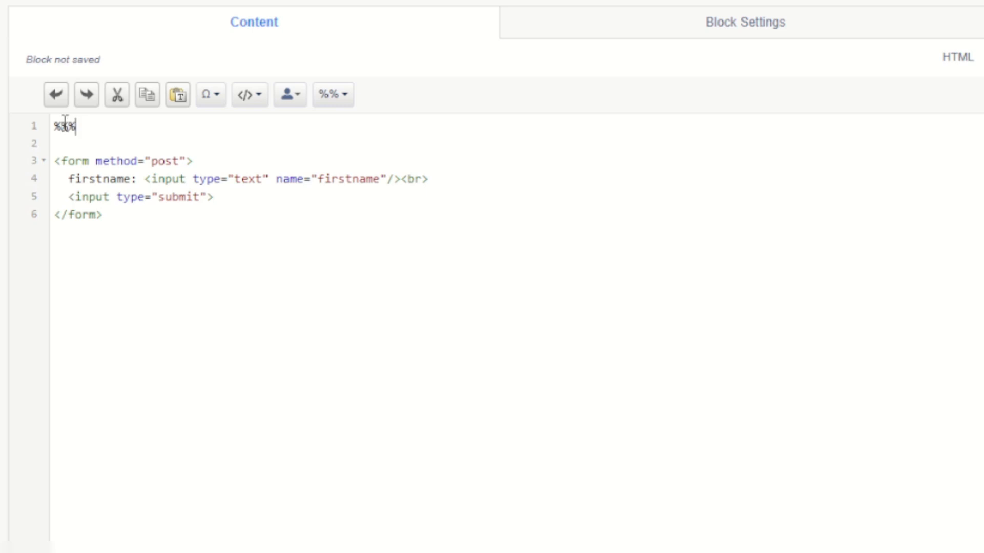
pyautogui.write('[]')
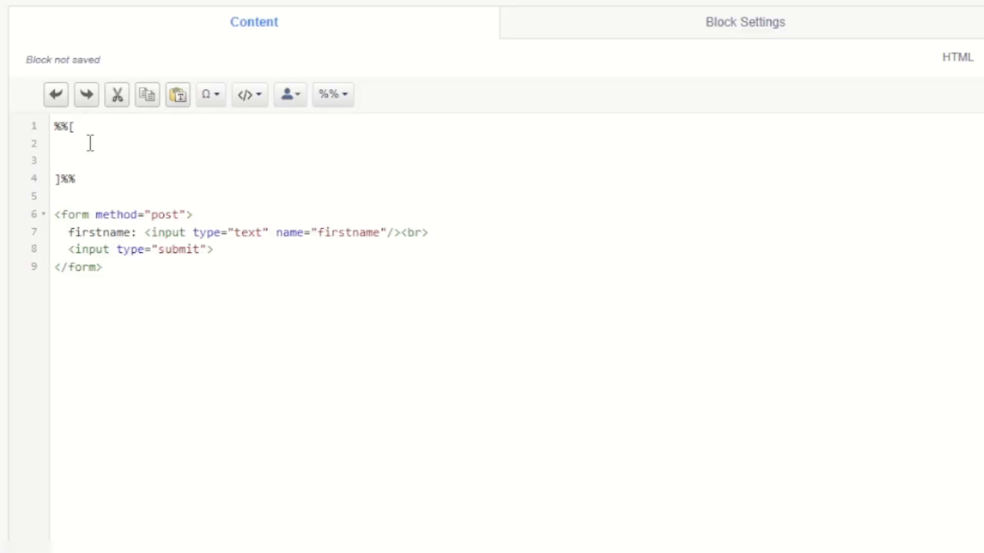
pyautogui.write('SET @fn')
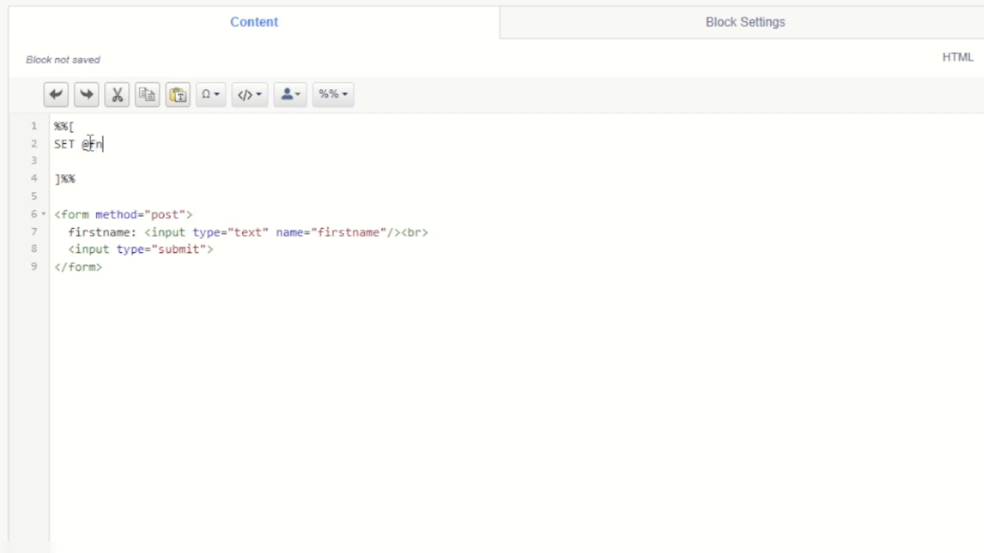
pyautogui.write('=')
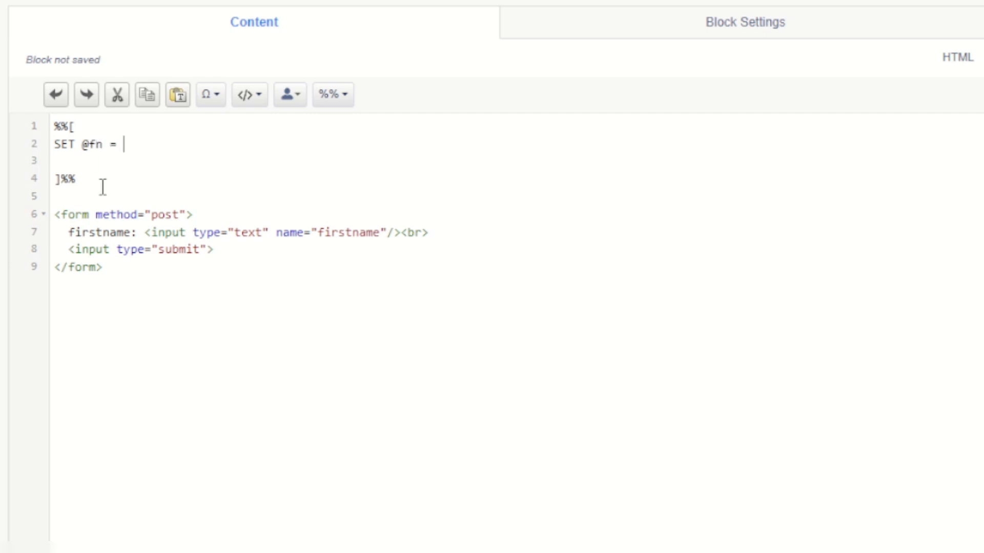
pyautogui.write("RequestParameter('ProductID')")
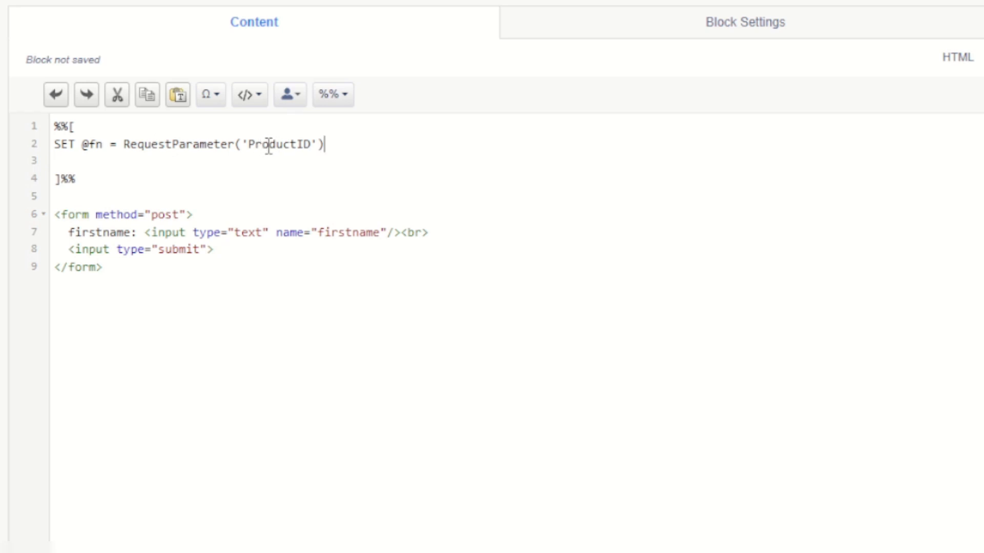
pyautogui.doubleClick(347, 232)
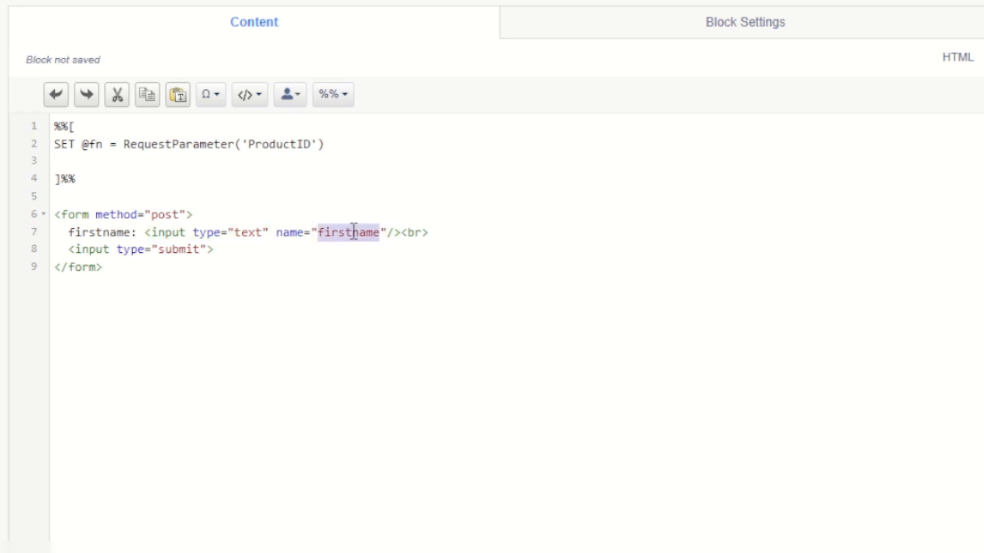
pyautogui.write('firstname')
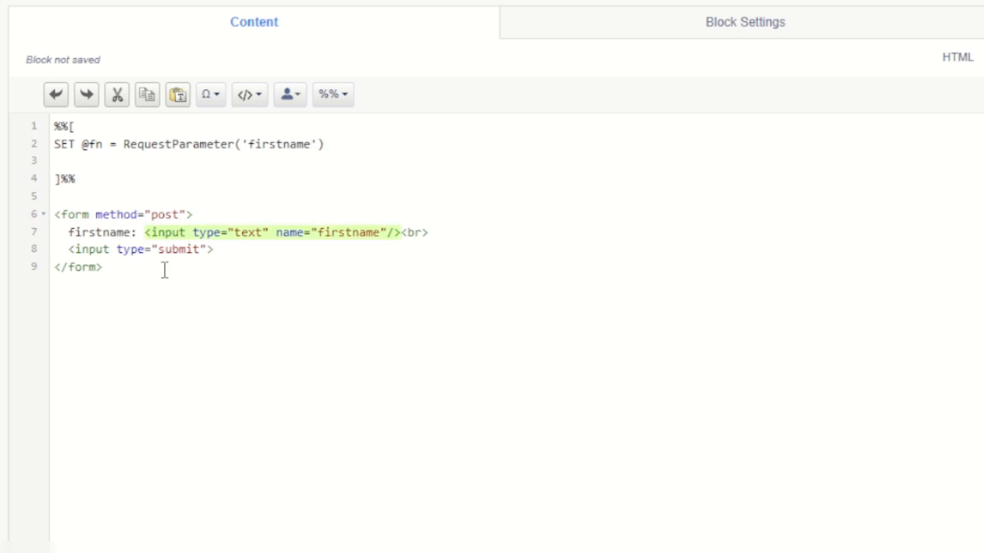
pyautogui.moveTo(183, 172)
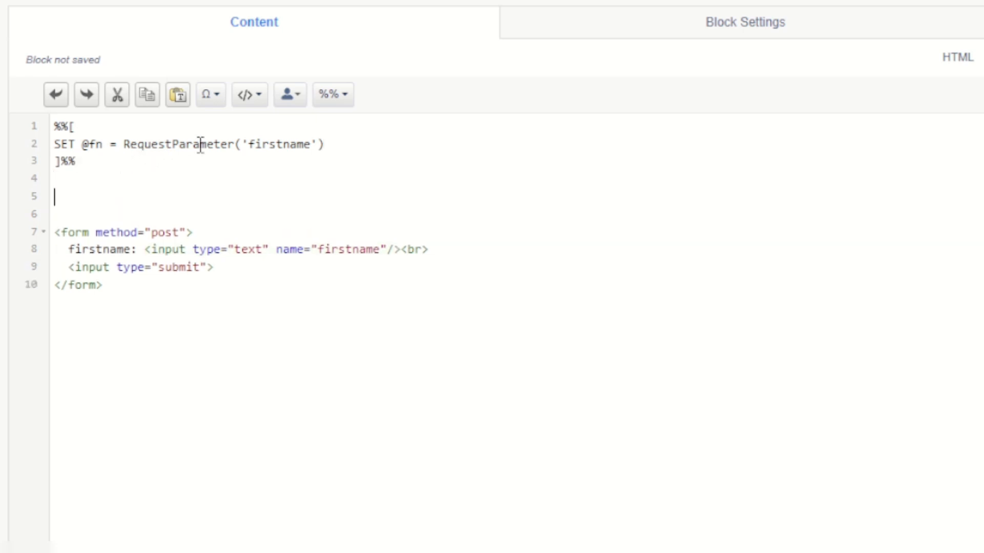
pyautogui.write('firstname =')
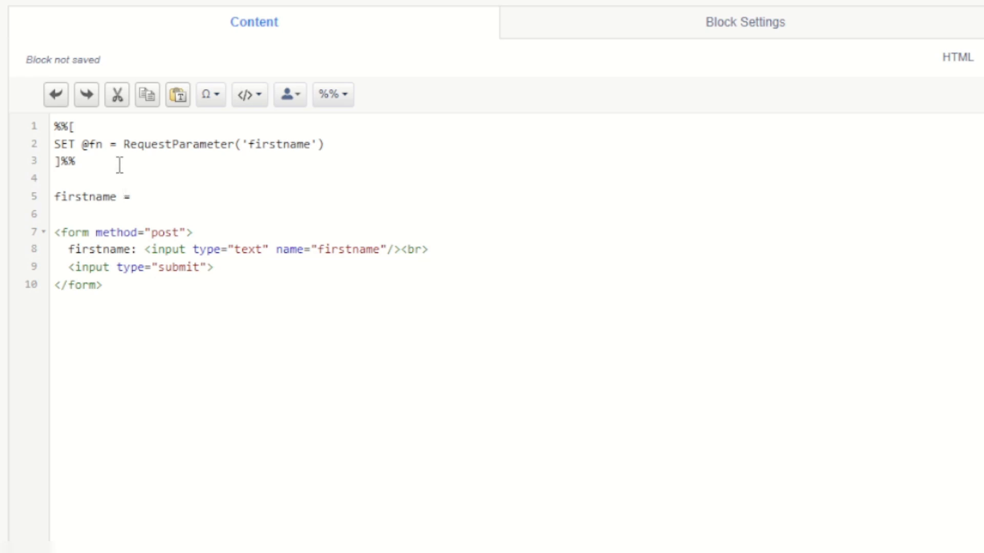
pyautogui.write('%%=v()')
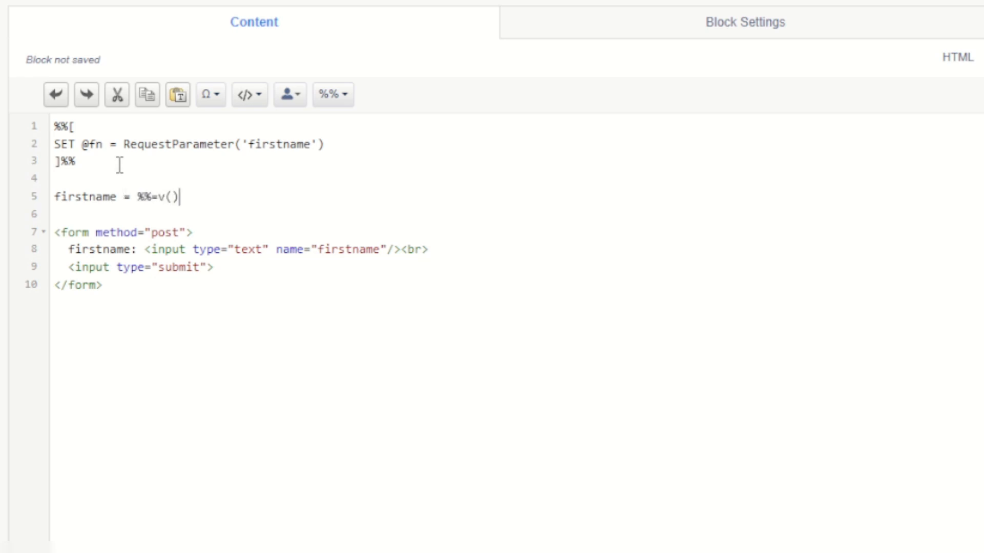
pyautogui.write('%%')
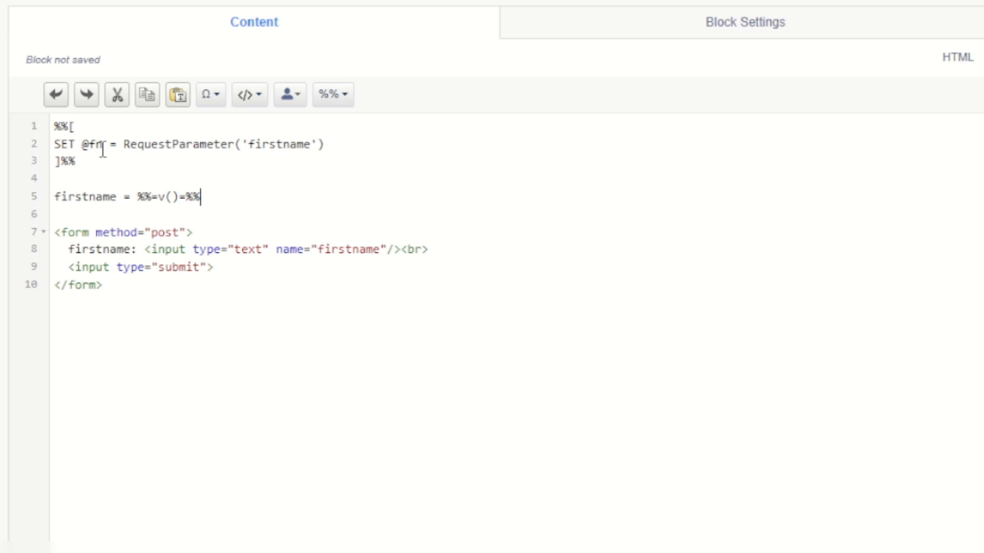
pyautogui.write('@fn')
pyautogui.click(517, 214)
pyautogui.write('<br>')
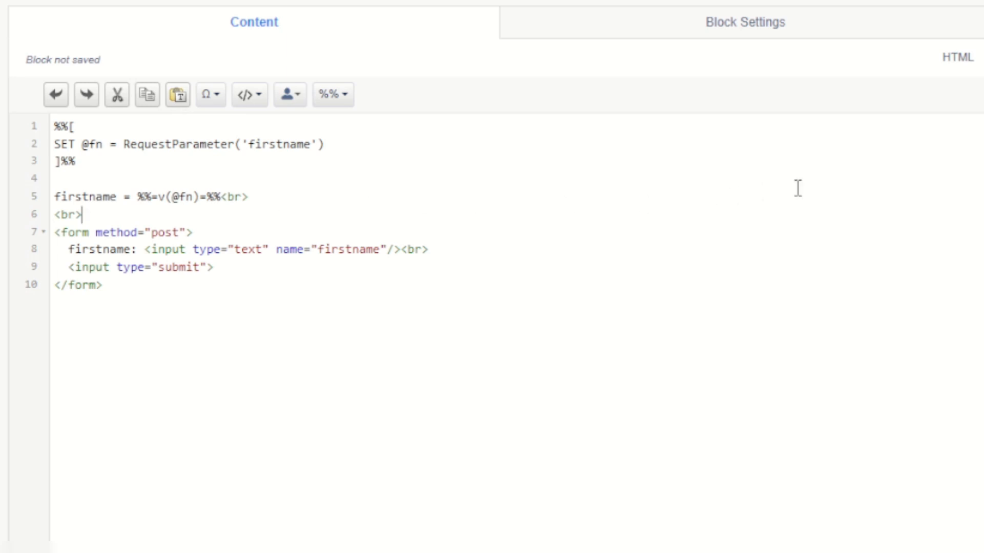
pyautogui.moveTo(436, 199)
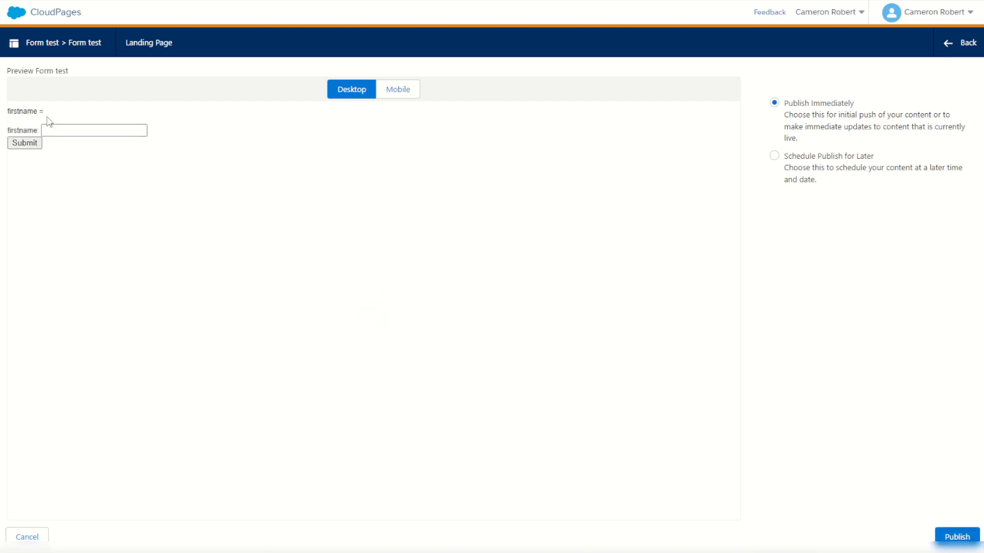
# Publish the Form test landing page immediately.
pyautogui.click(956, 536)
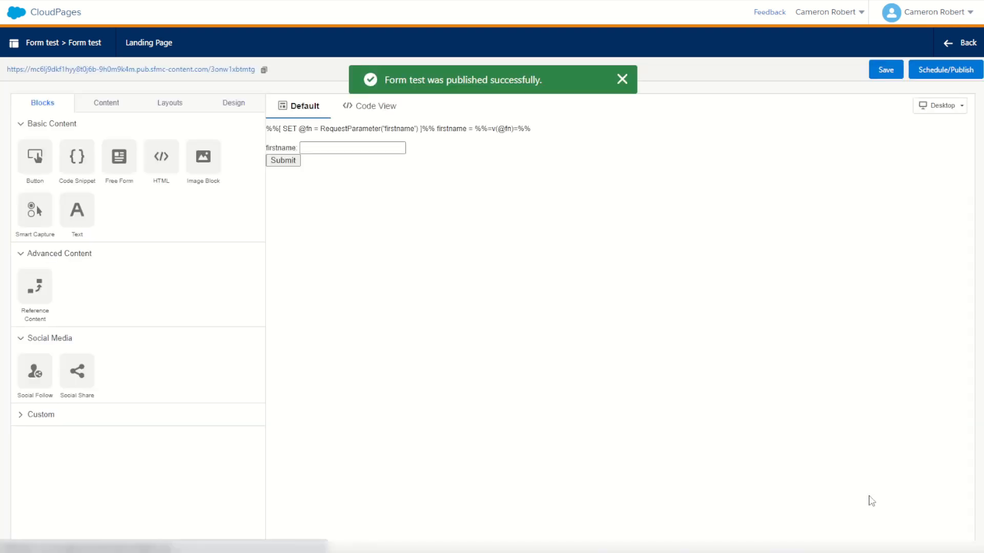
pyautogui.moveTo(622, 78)
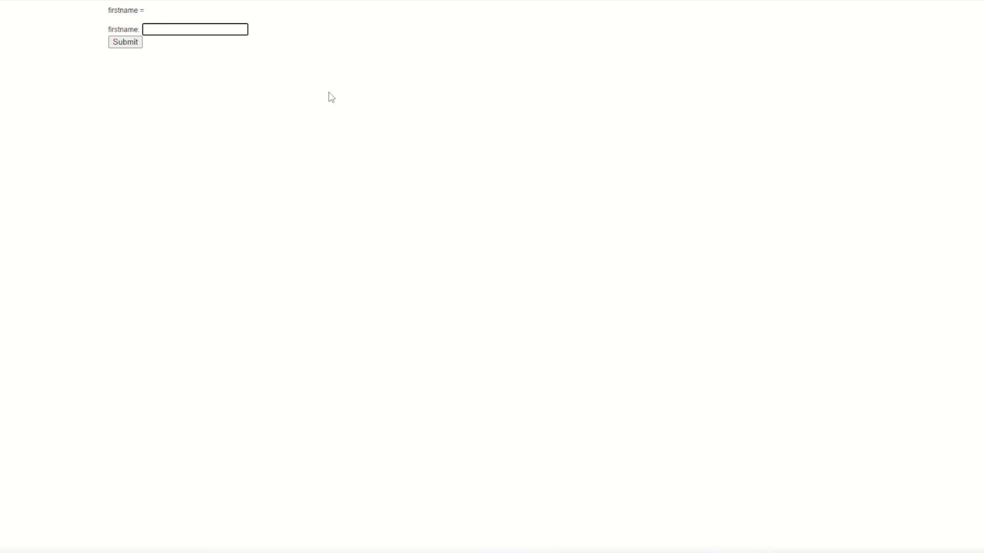
# Submit the names Cam and then Astro on the live page to see them echoed.
pyautogui.write('Cam')
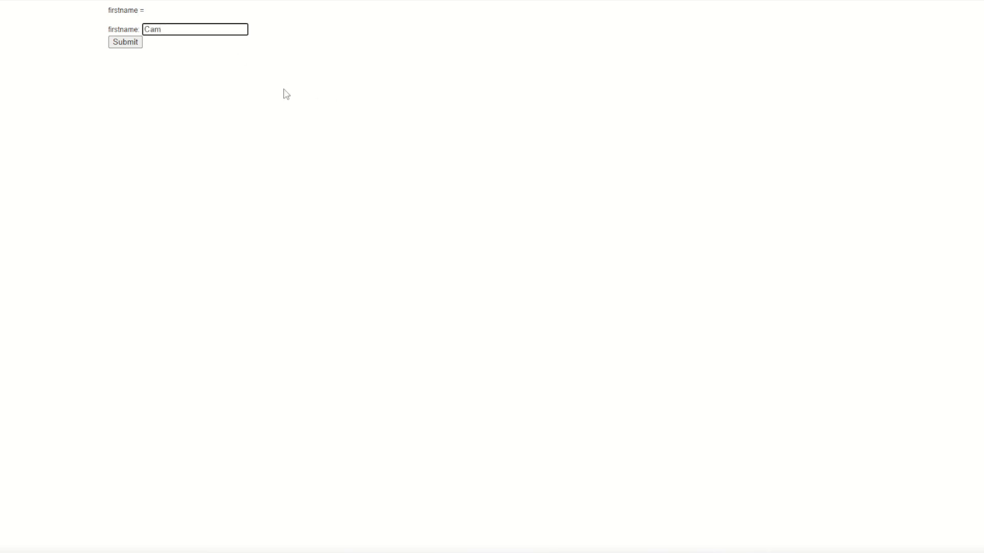
pyautogui.click(125, 43)
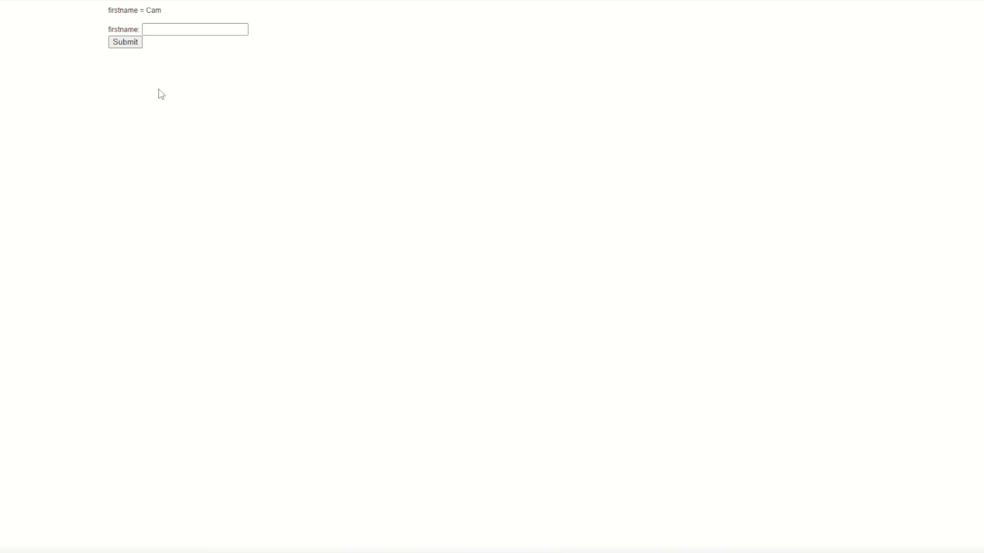
pyautogui.click(195, 29)
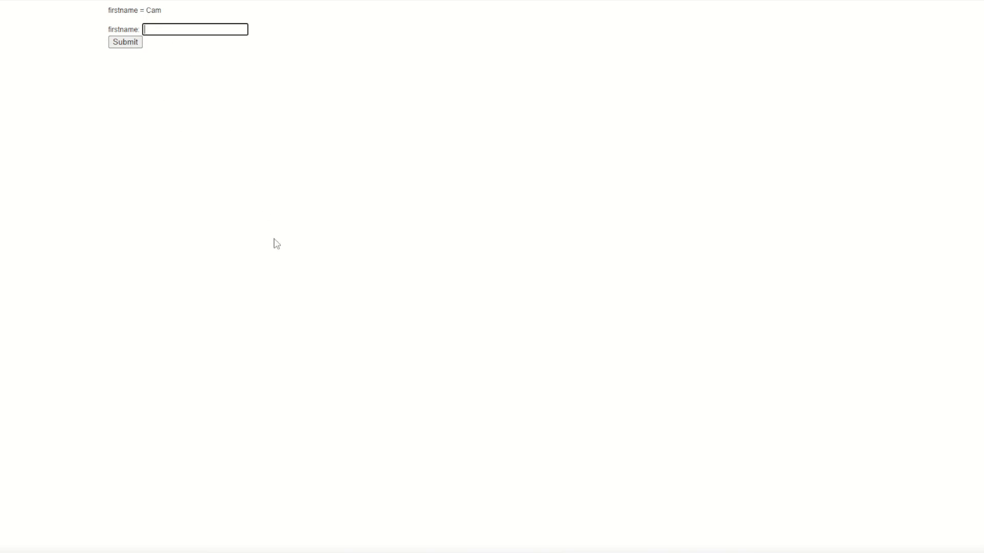
pyautogui.write('Astro')
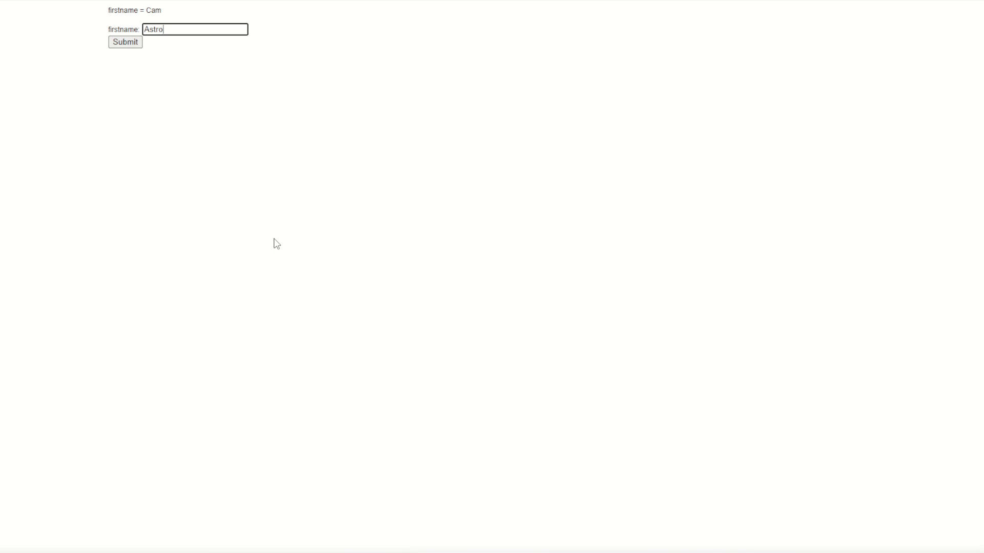
pyautogui.click(125, 42)
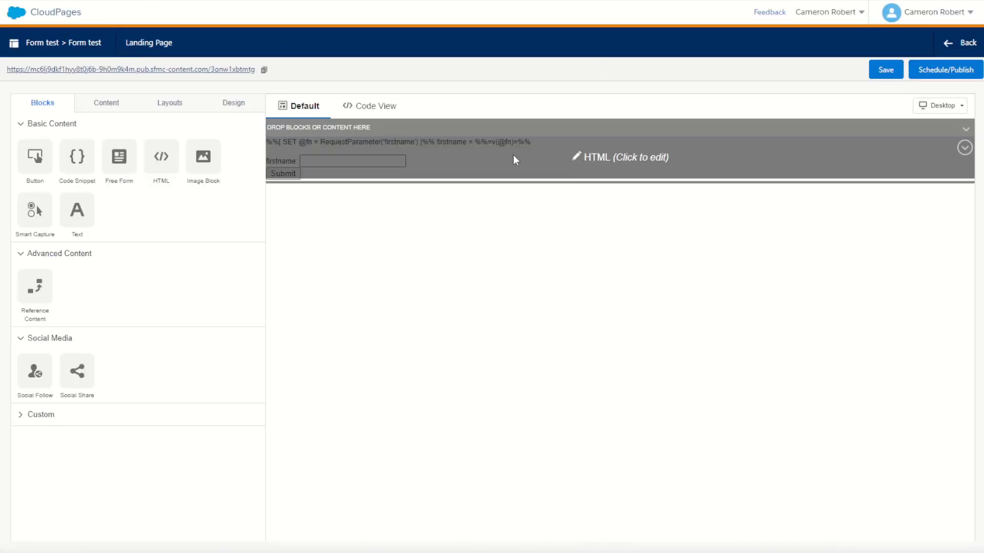
pyautogui.click(621, 157)
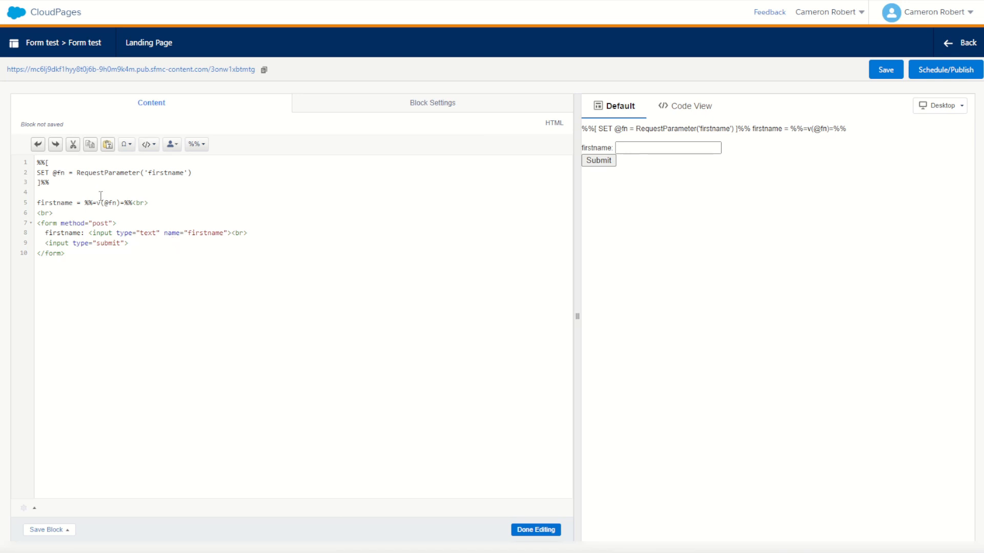
pyautogui.moveTo(185, 221)
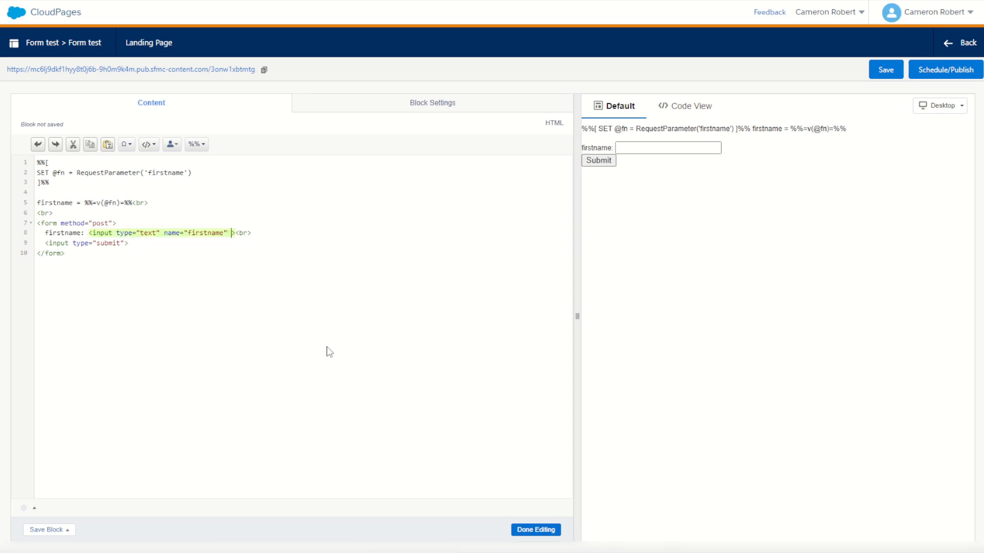
pyautogui.write('value=""')
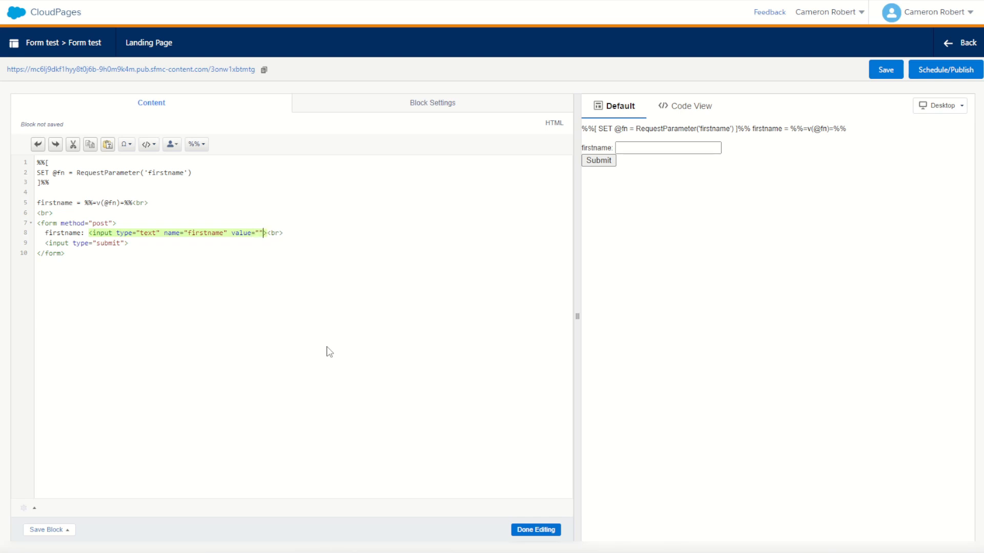
pyautogui.click(134, 201)
pyautogui.write('%%=v(@fn)=%%')
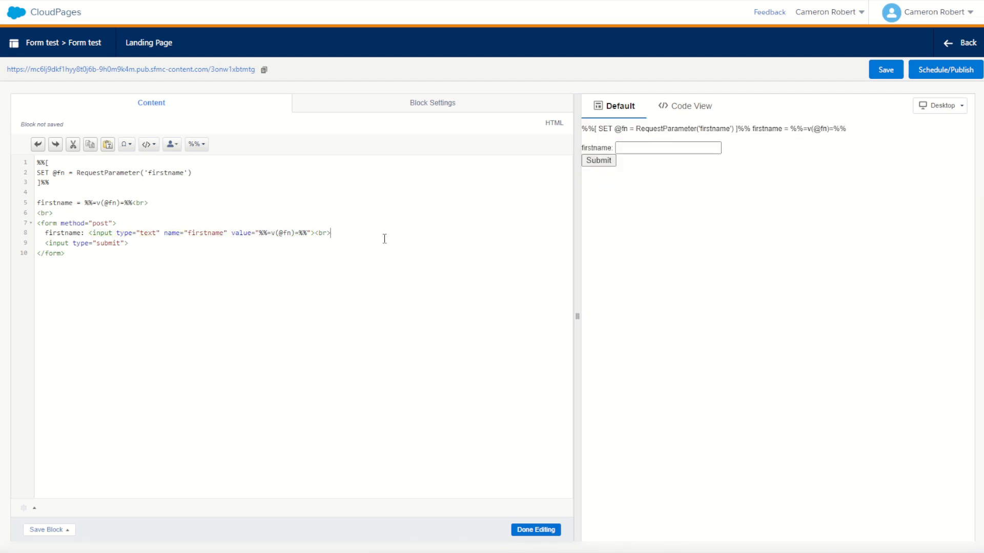
pyautogui.click(945, 69)
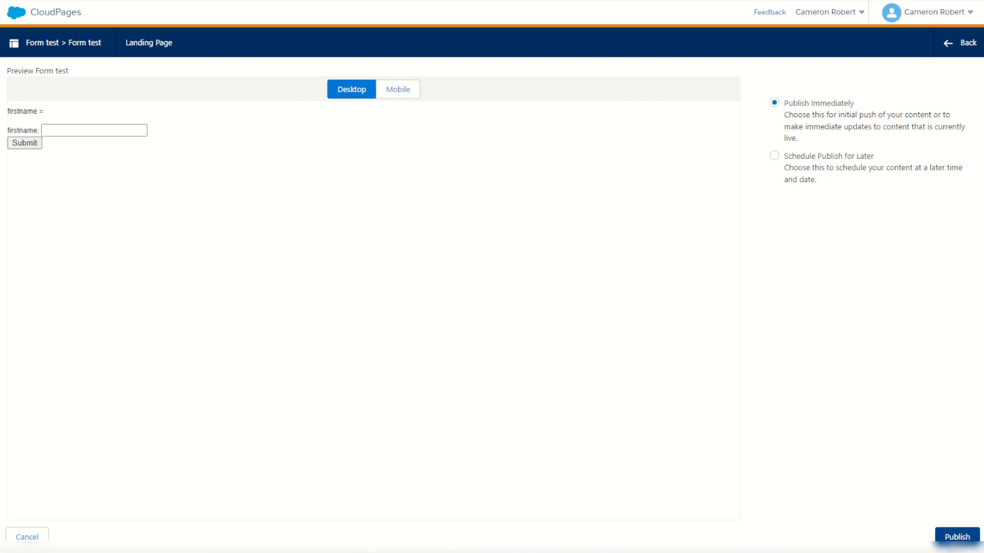
# Publish the Form test page immediately and load its live URL for testing.
pyautogui.click(956, 537)
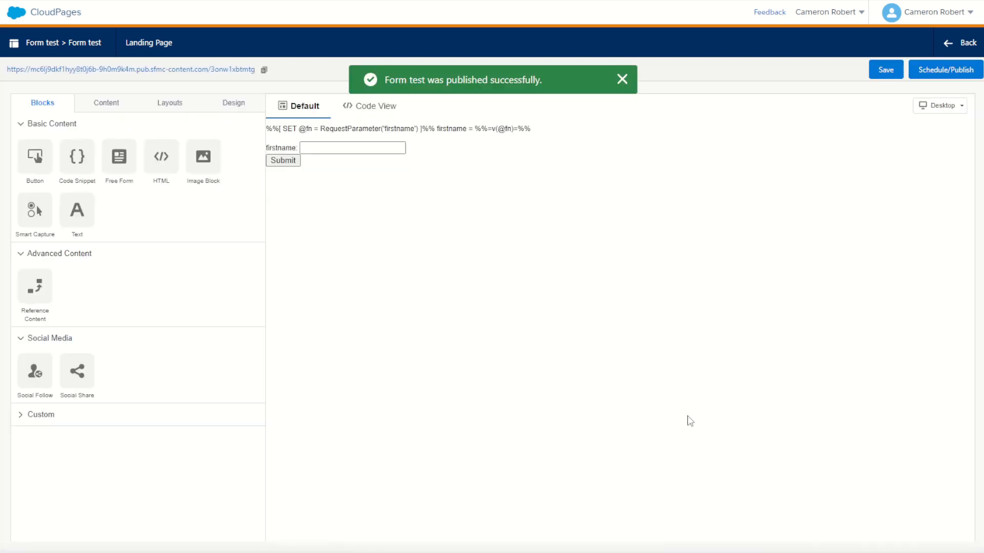
pyautogui.click(622, 79)
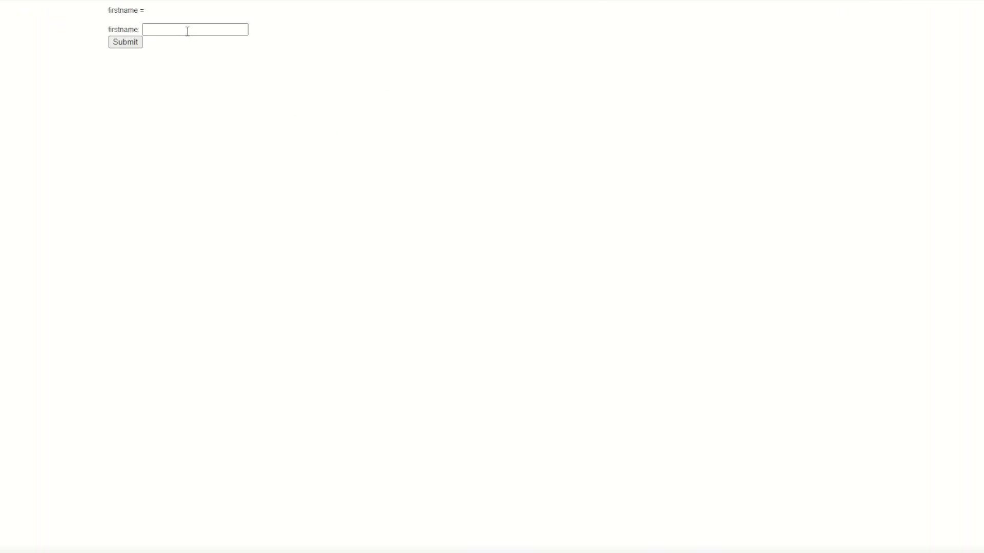
# Enter Cam in the live page's firstname field without submitting.
pyautogui.click(195, 28)
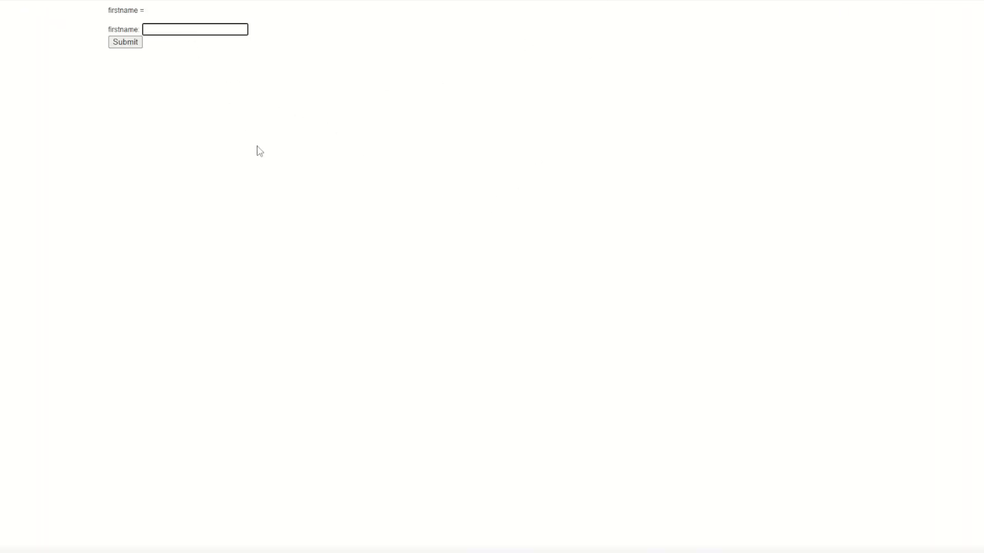
pyautogui.write('Cam')
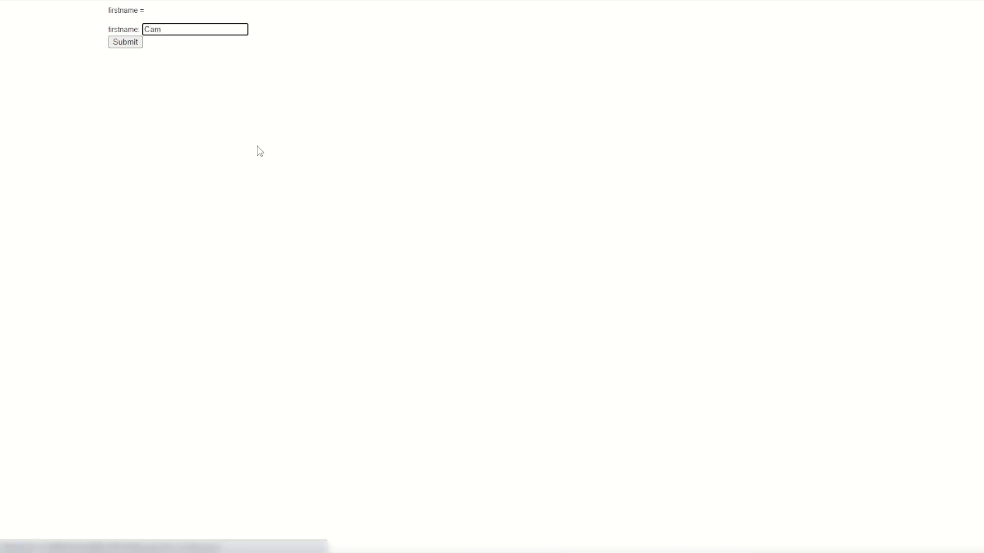